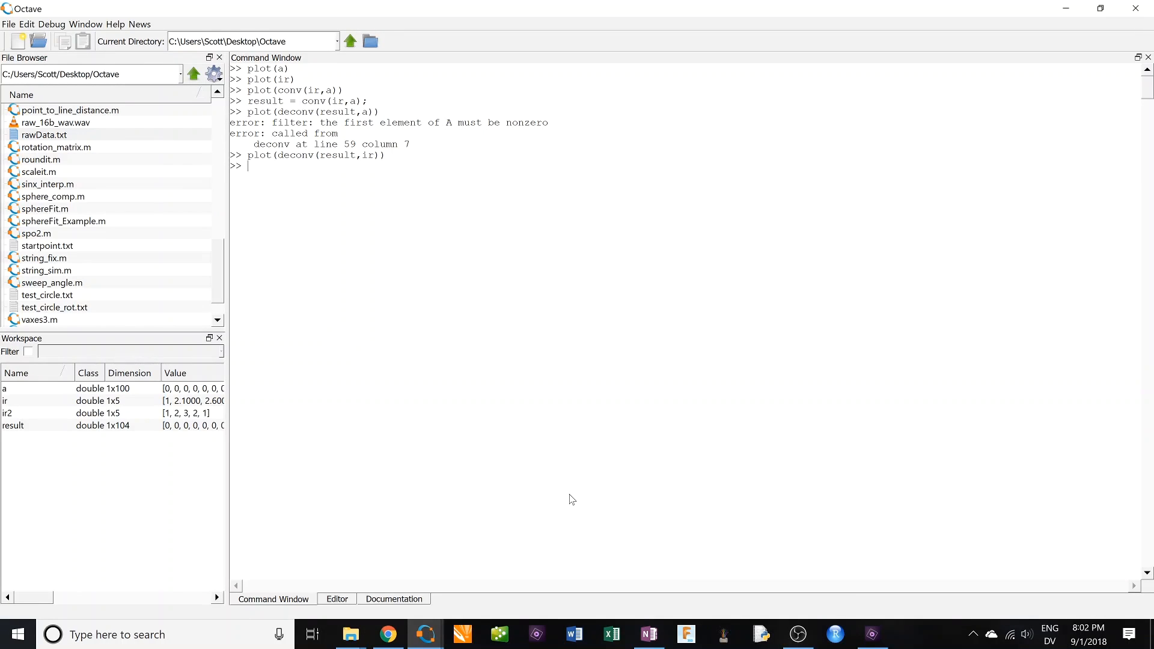
Plot test signal a, view it full screen, then close the figure.
type("p")
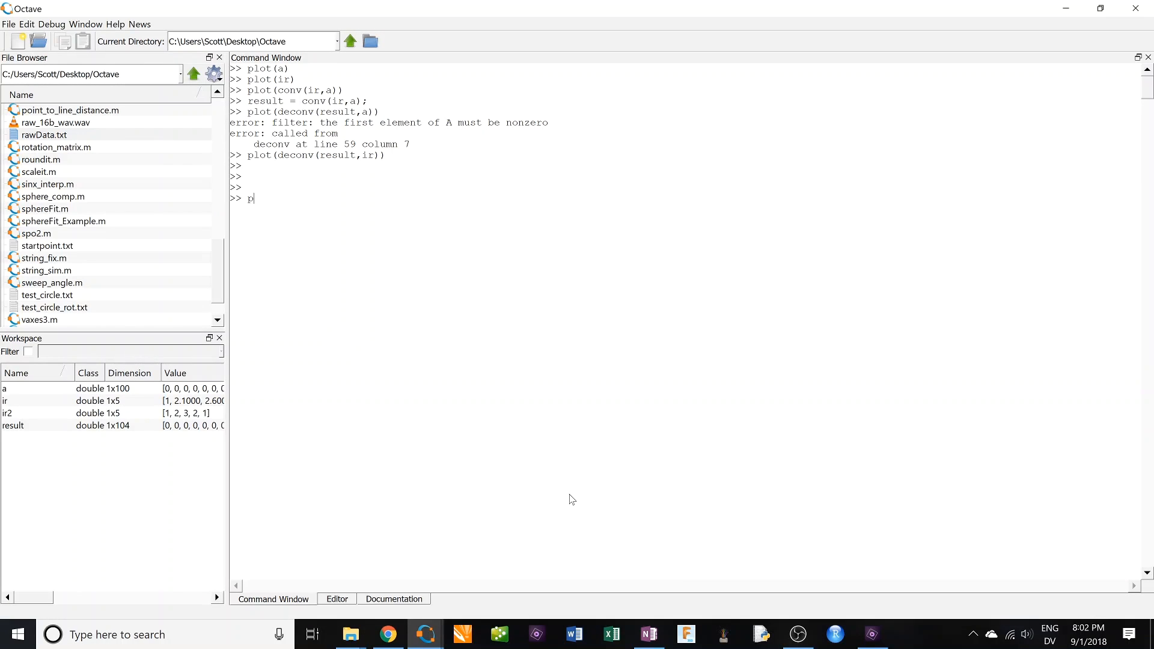
type("lot(a)")
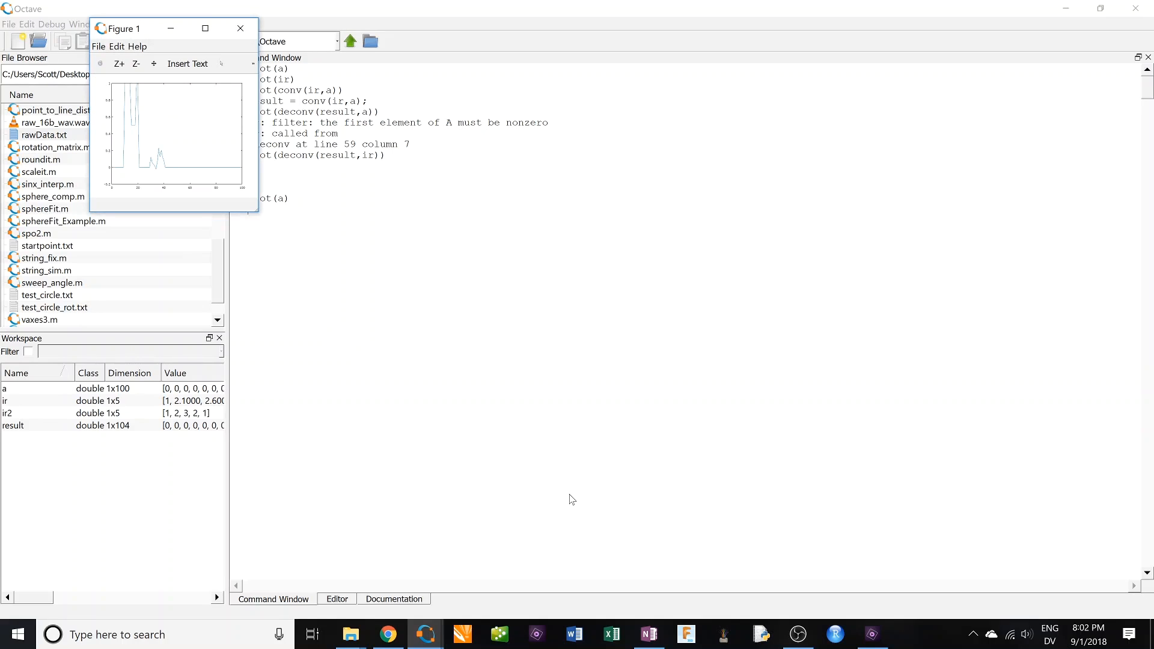
left_click(239, 29)
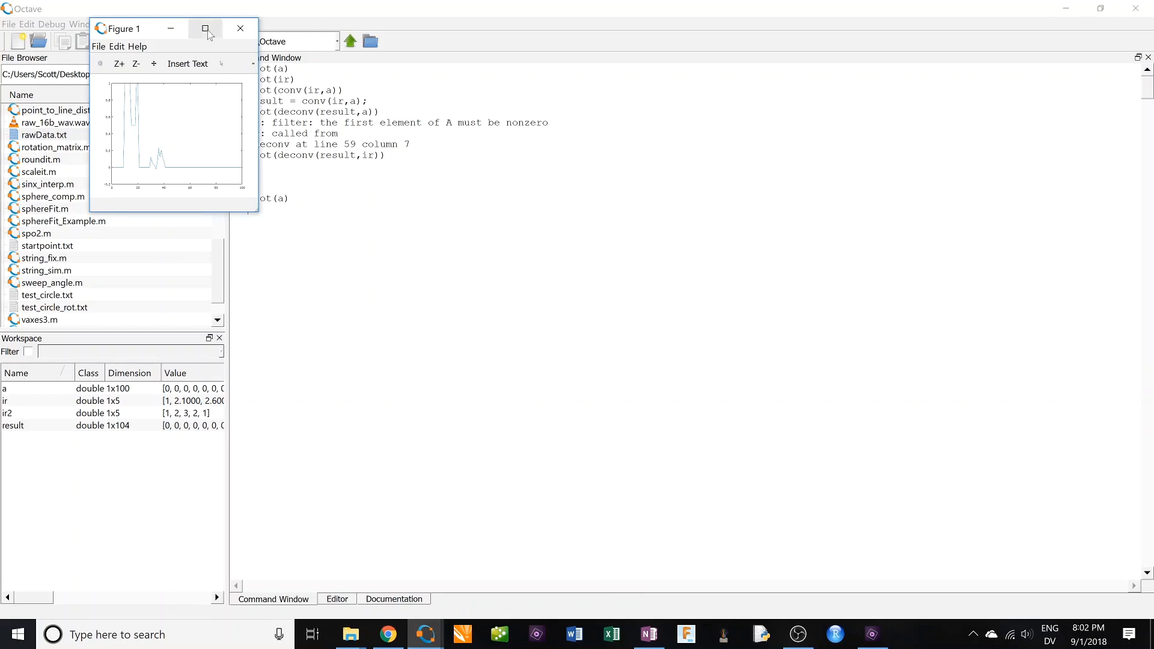
left_click(207, 29)
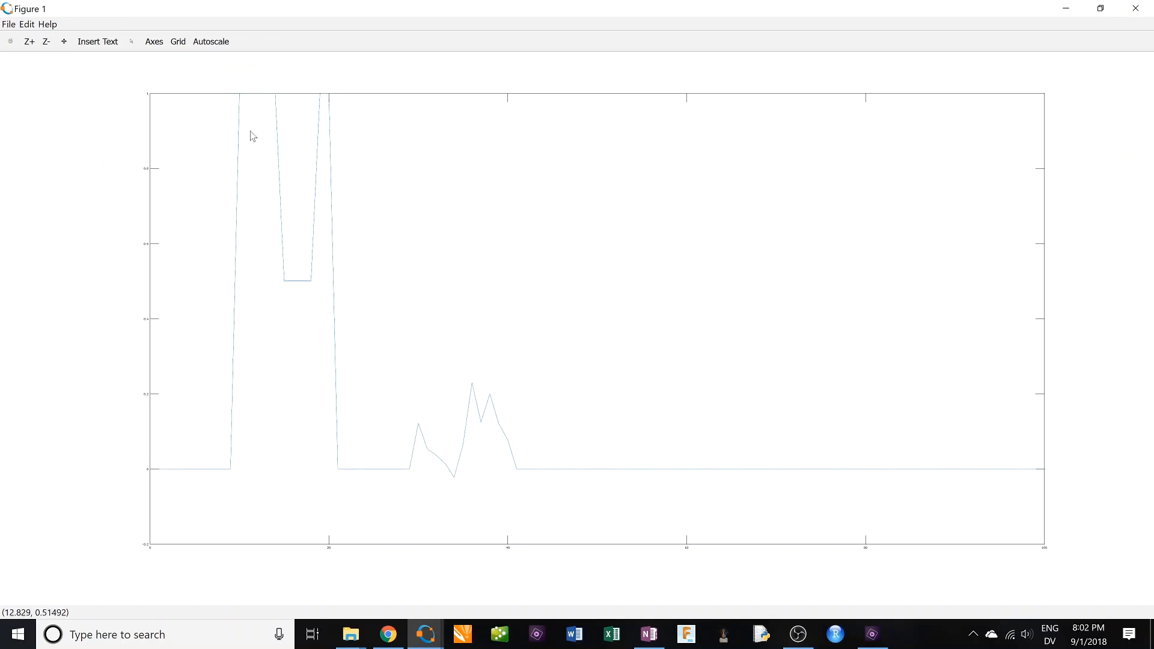
mouse_move(380, 340)
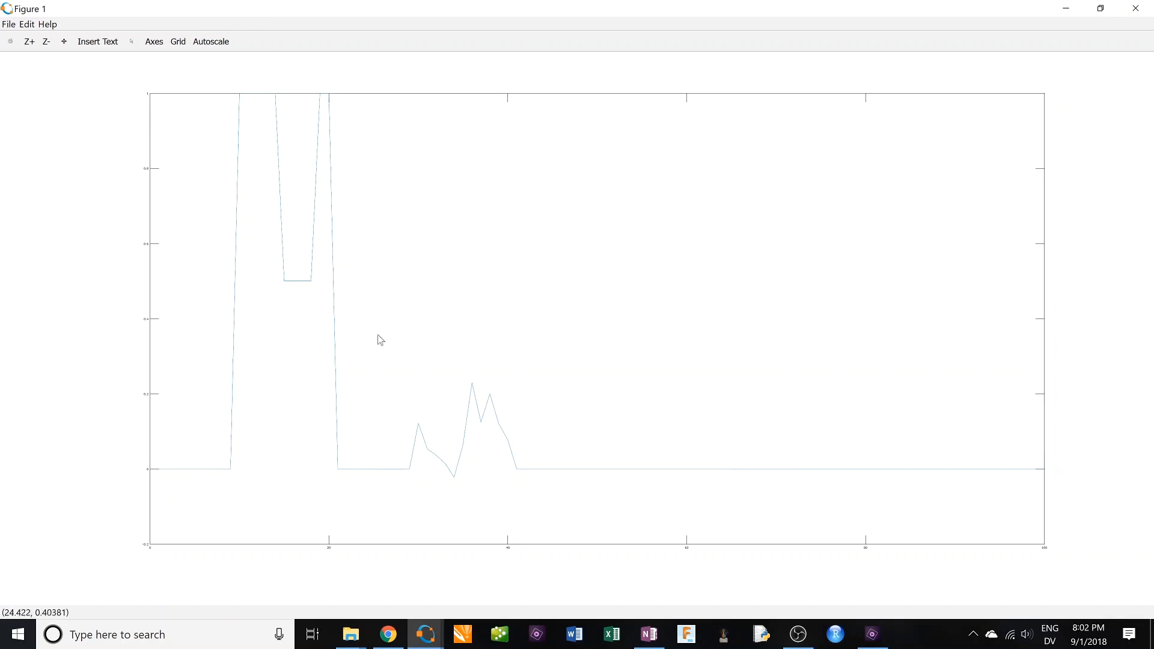
mouse_move(487, 411)
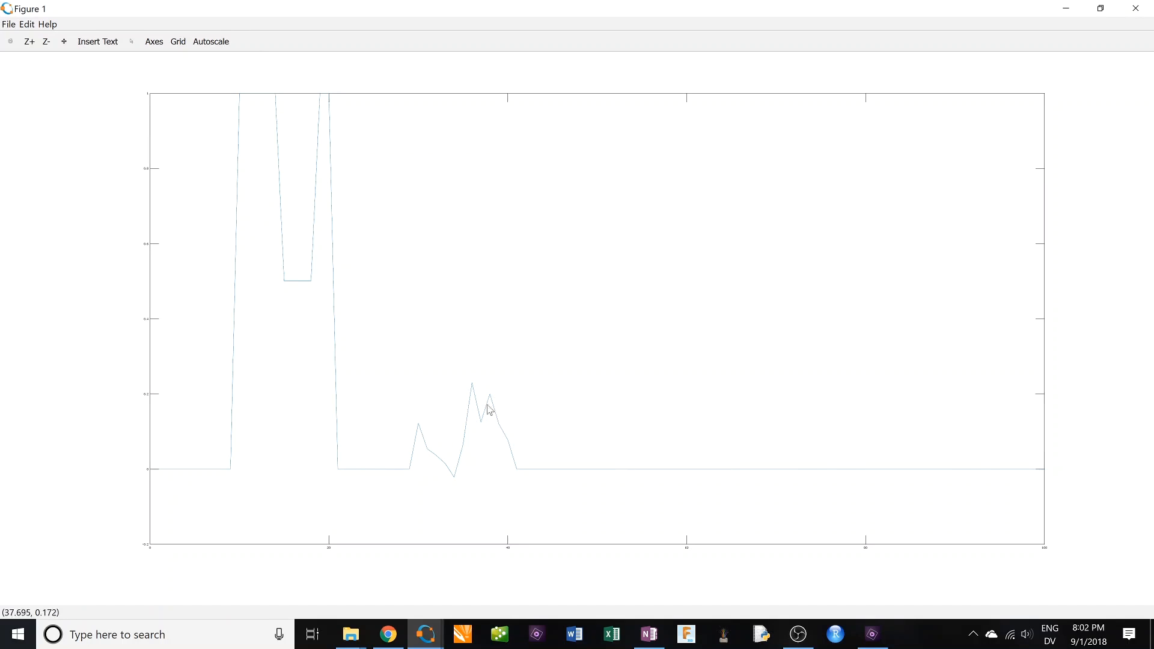
left_click(424, 634)
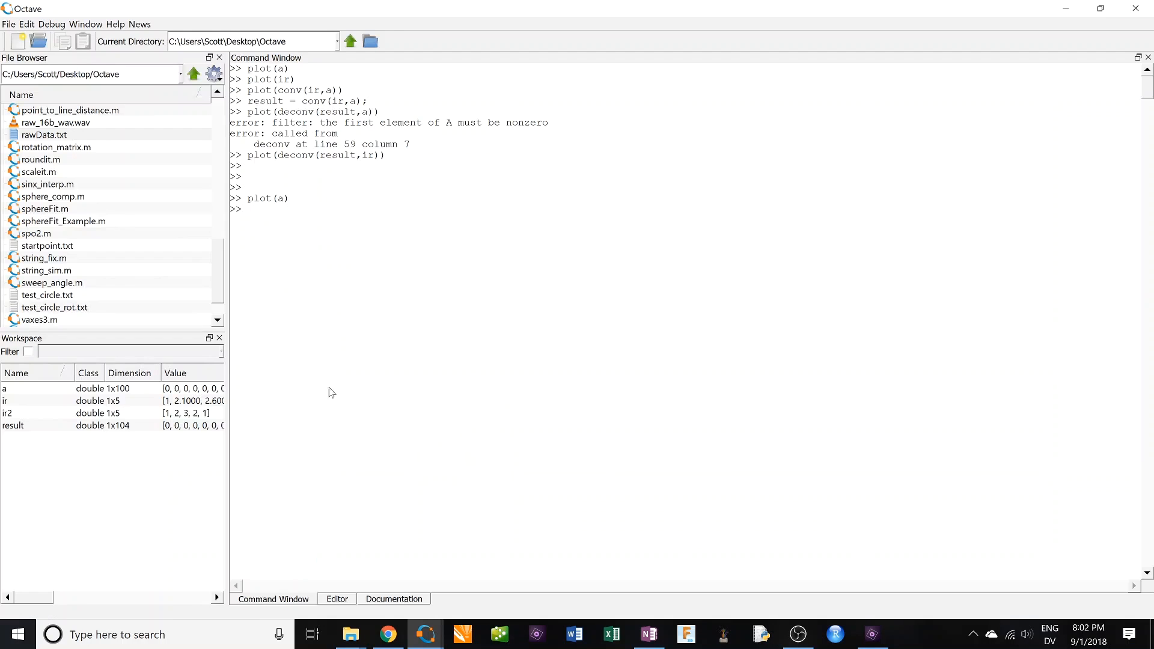
mouse_move(373, 376)
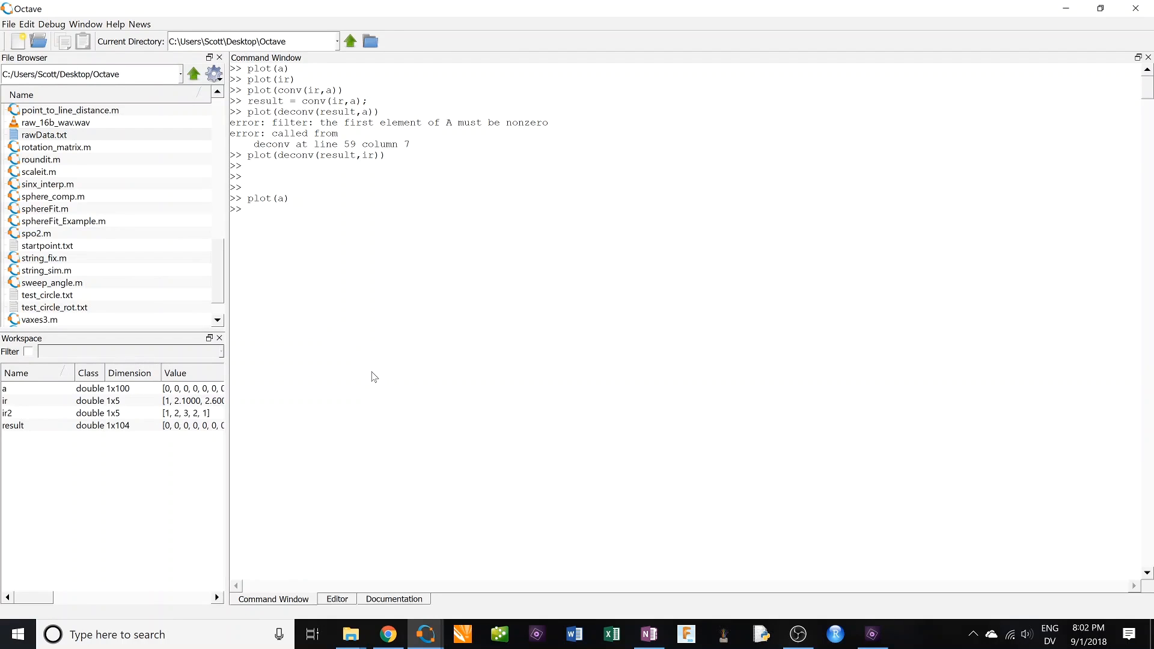
Plot the short peaked impulse response ir.
type("plot(ir")
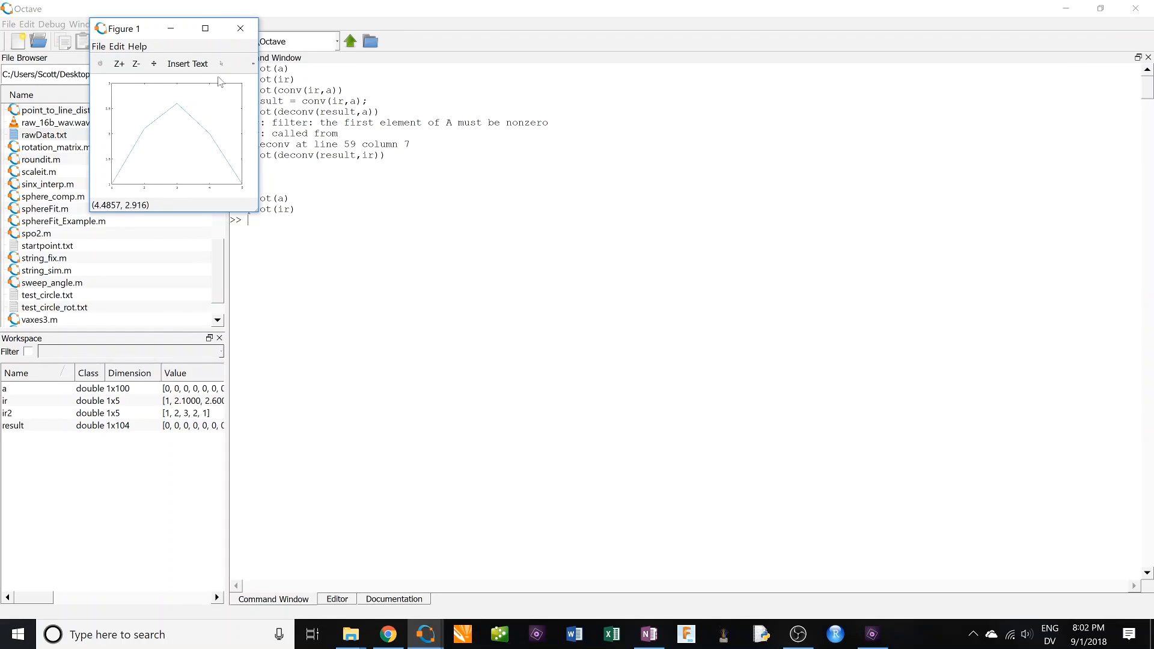
Compute result = conv(ir,a) and view its smeared plot full screen.
left_click(239, 29)
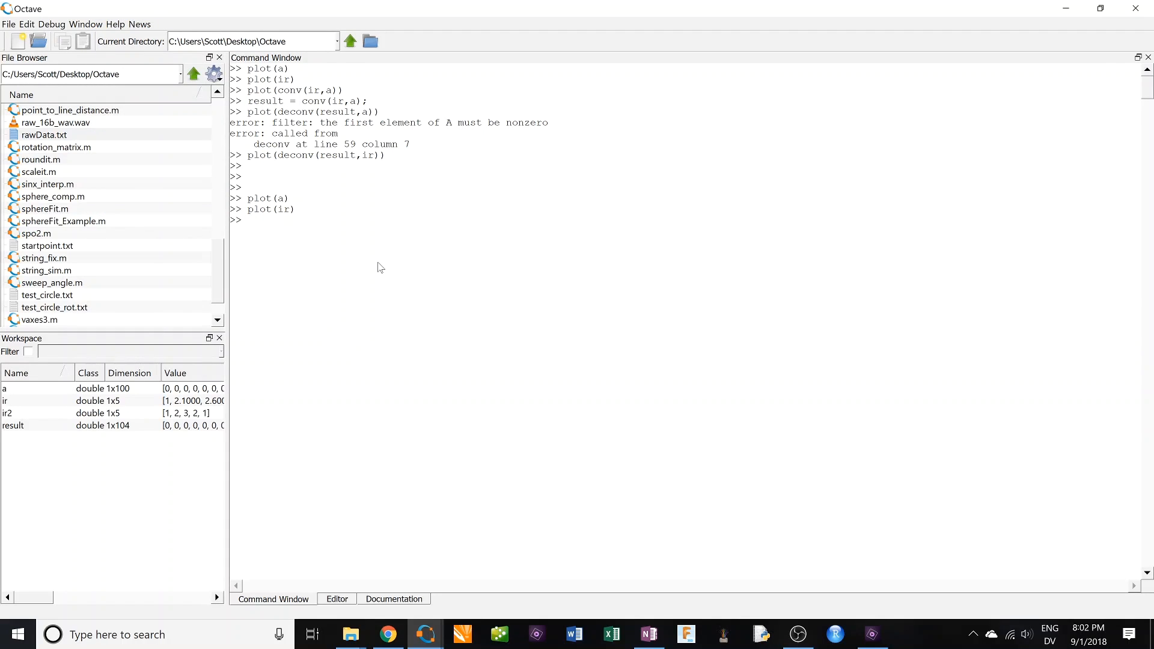
type("plot(conv(ir,a))")
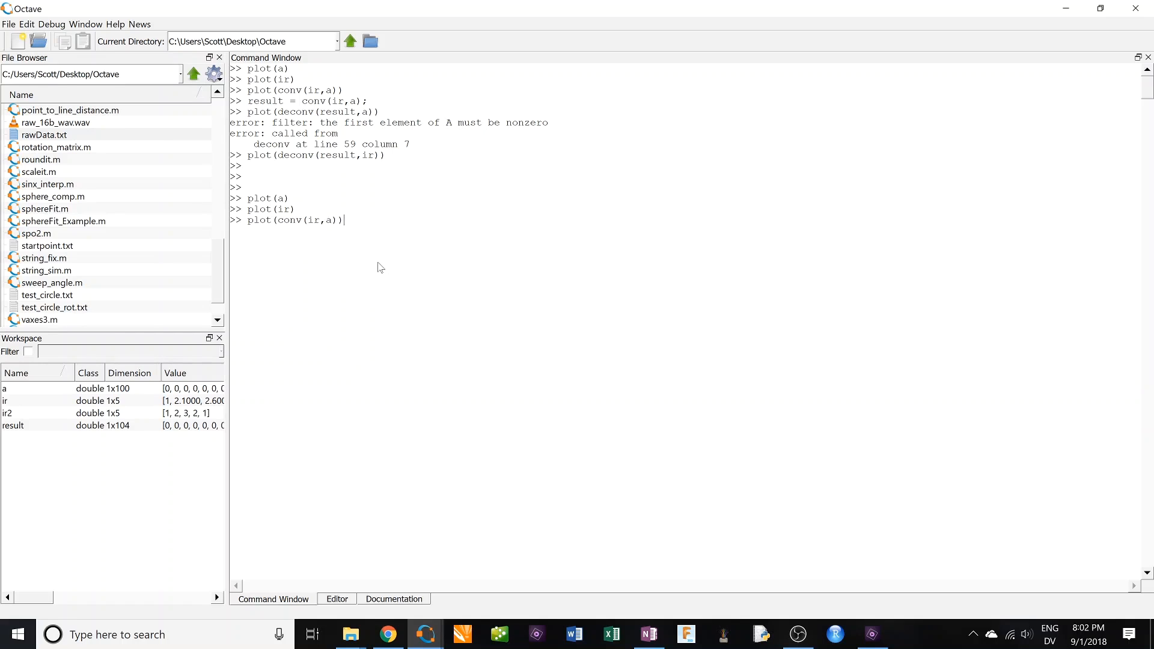
type("result = conv(ir,a);")
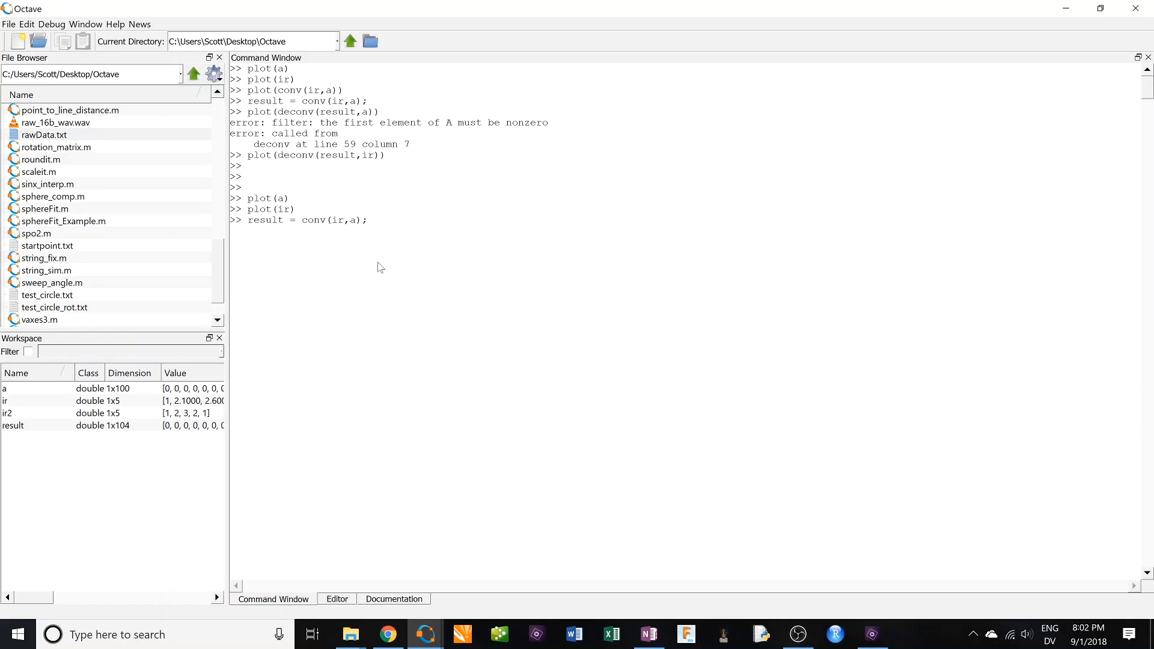
type("p")
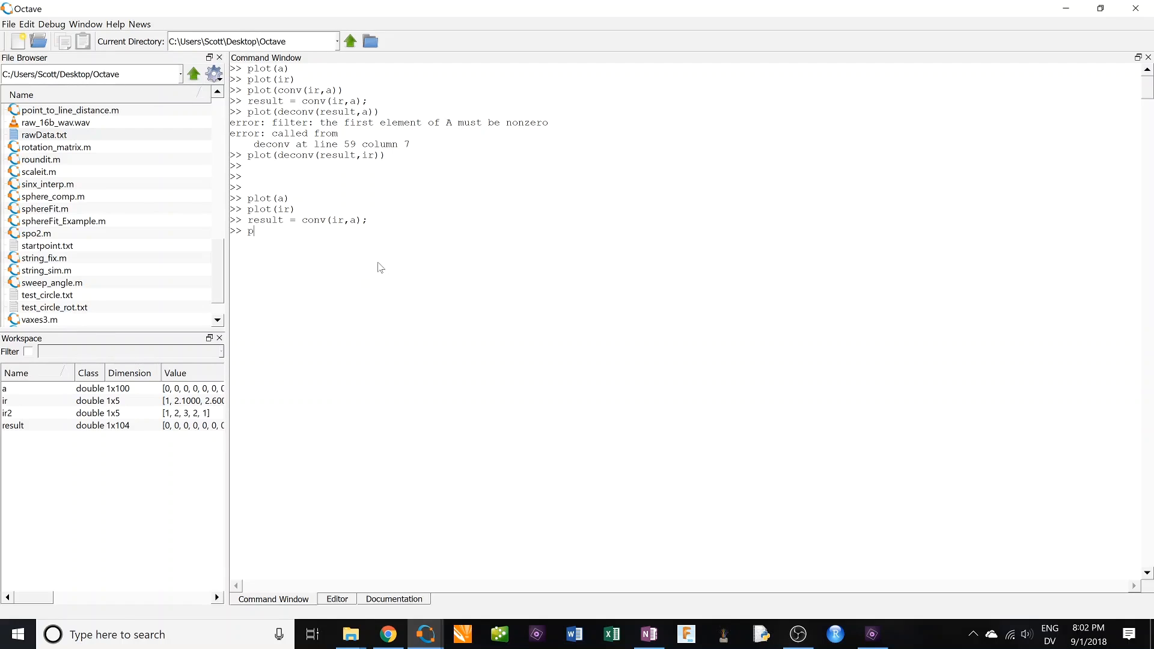
type("lot(result")
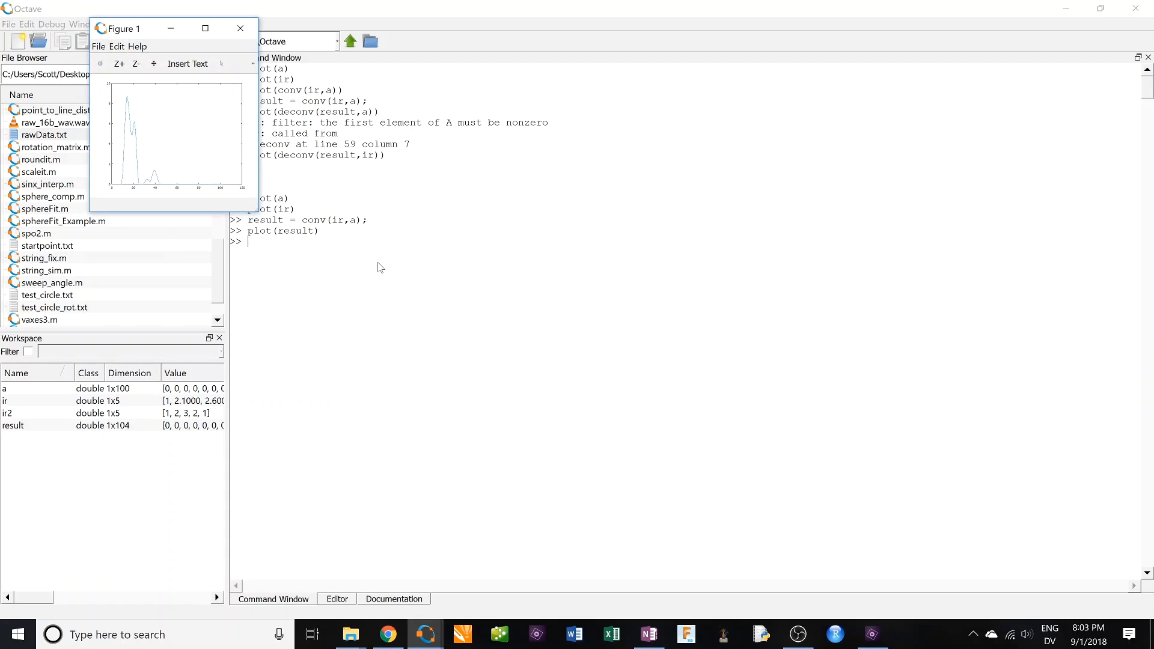
left_click(206, 29)
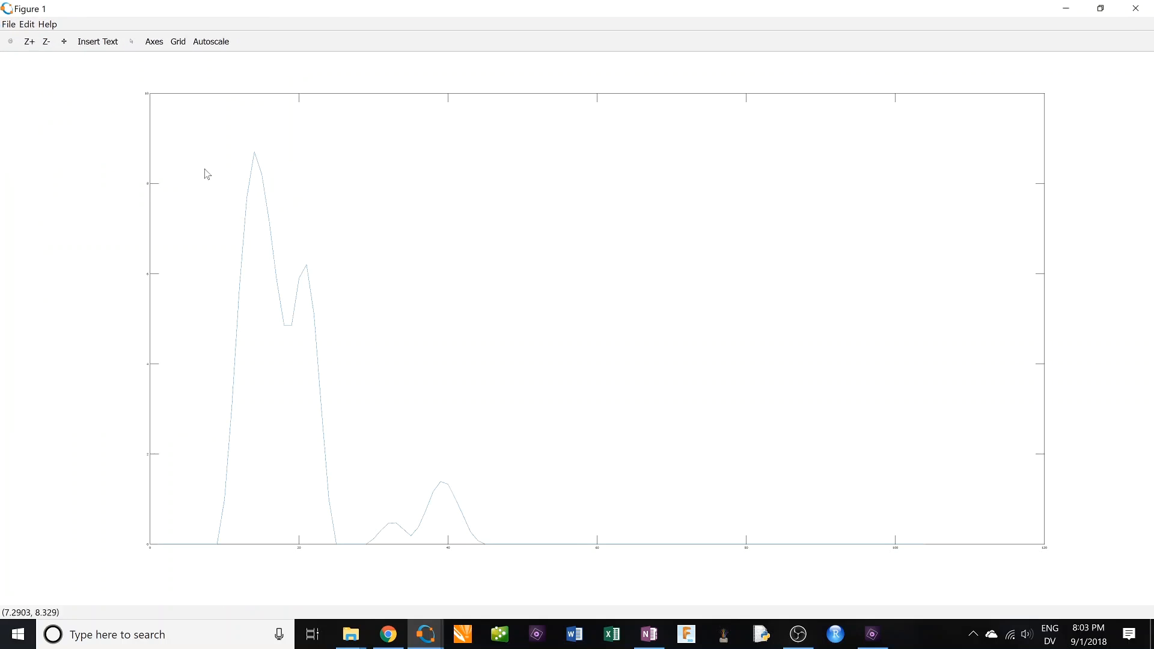
mouse_move(268, 213)
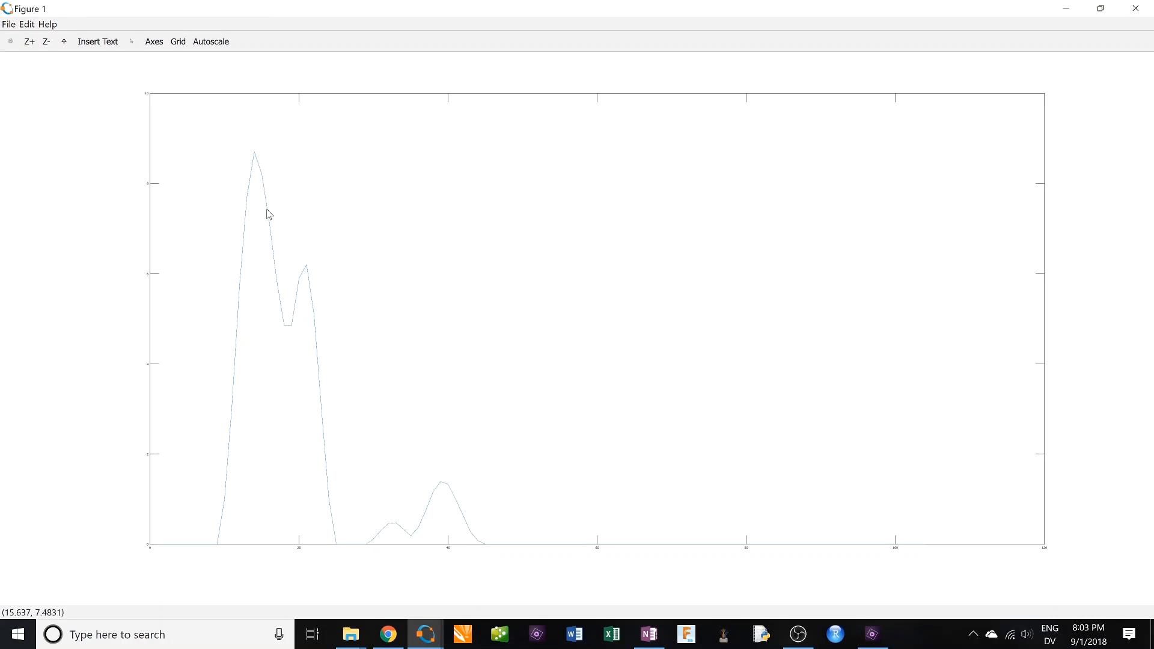
mouse_move(399, 519)
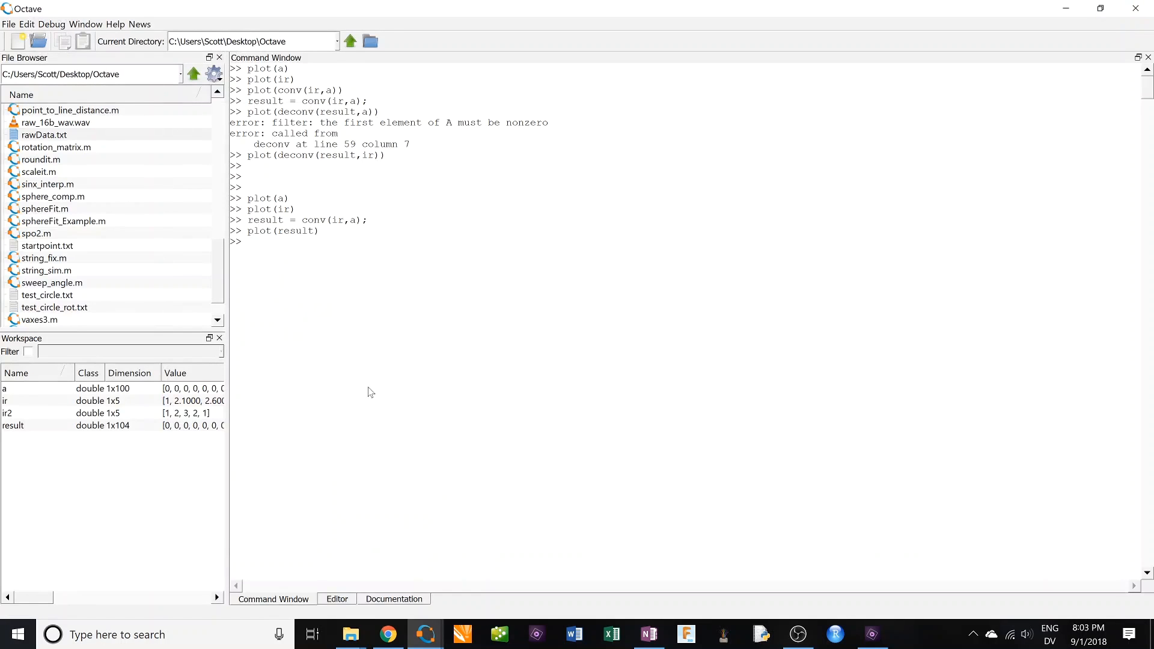
Plot deconv(result,ir) recovering signal a, view it full screen, then close it.
type("result = conv(ir,a);")
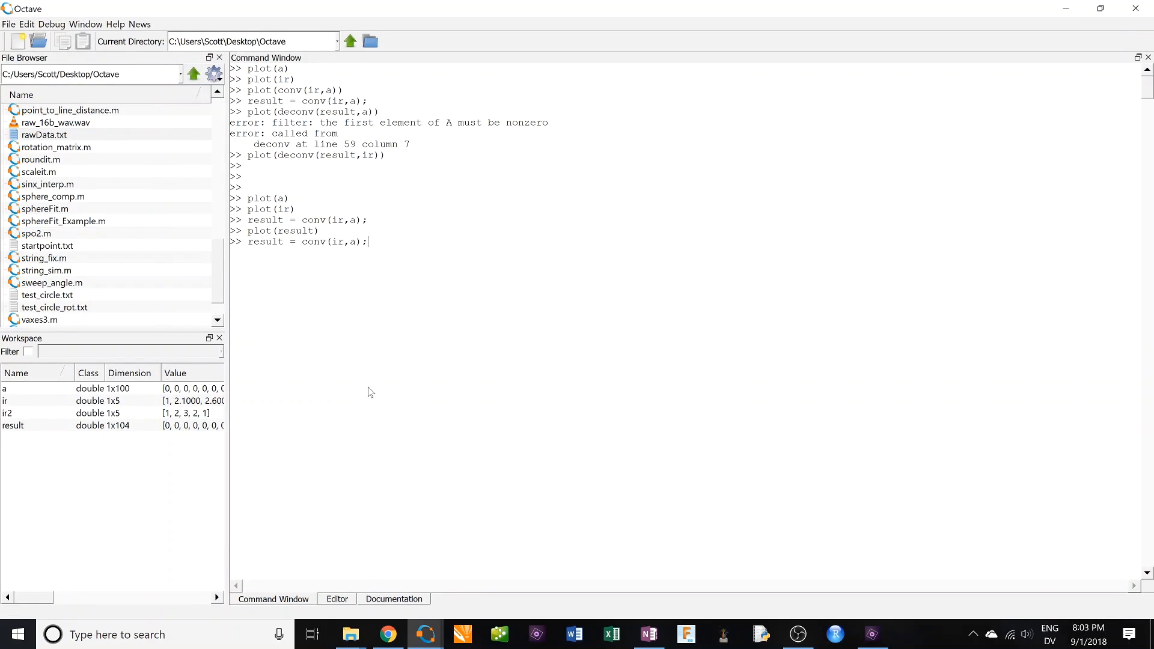
type("plot(result)")
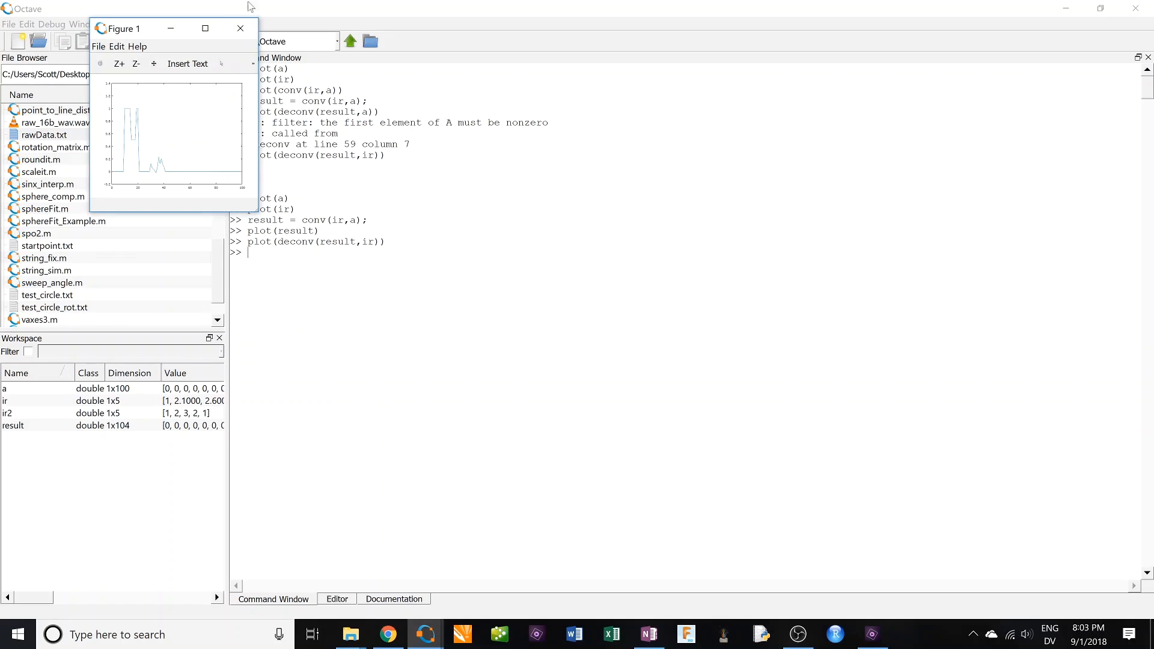
left_click(204, 29)
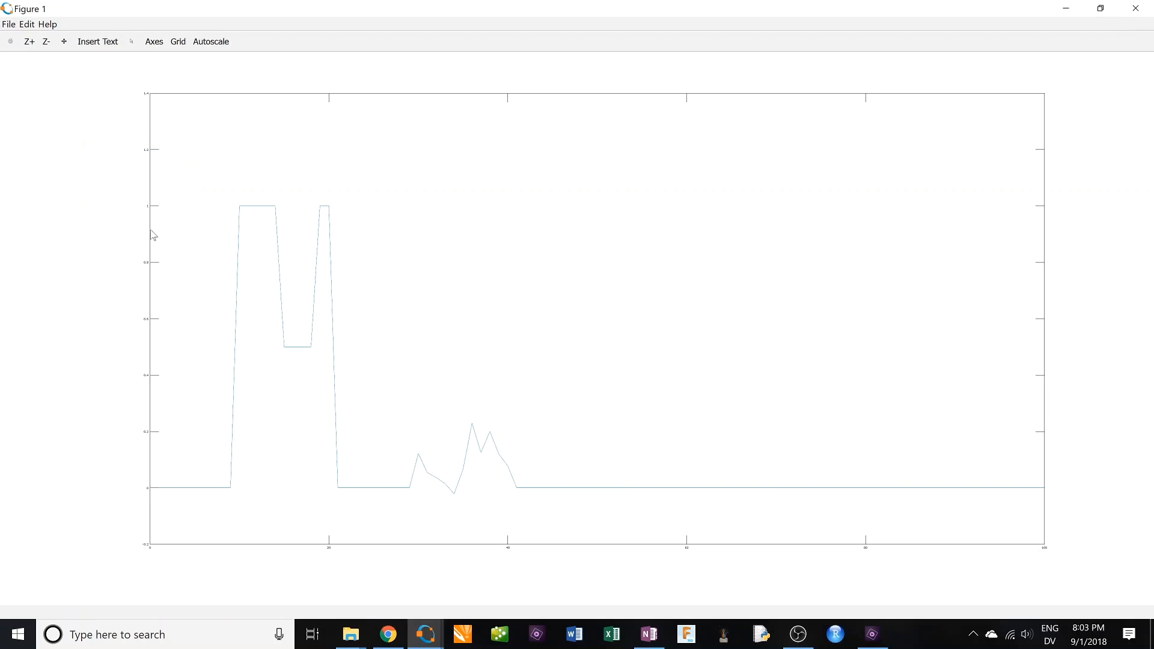
left_click(425, 635)
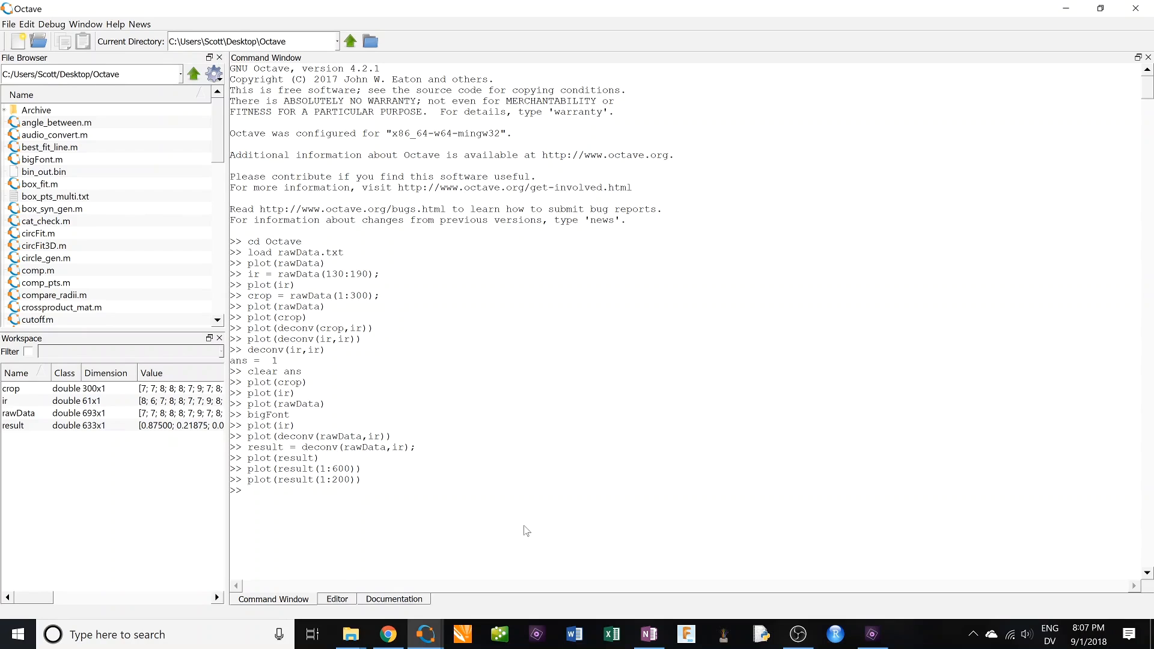
Plot the raw sensor data after viewing the rawData figure.
type("plot(raw")
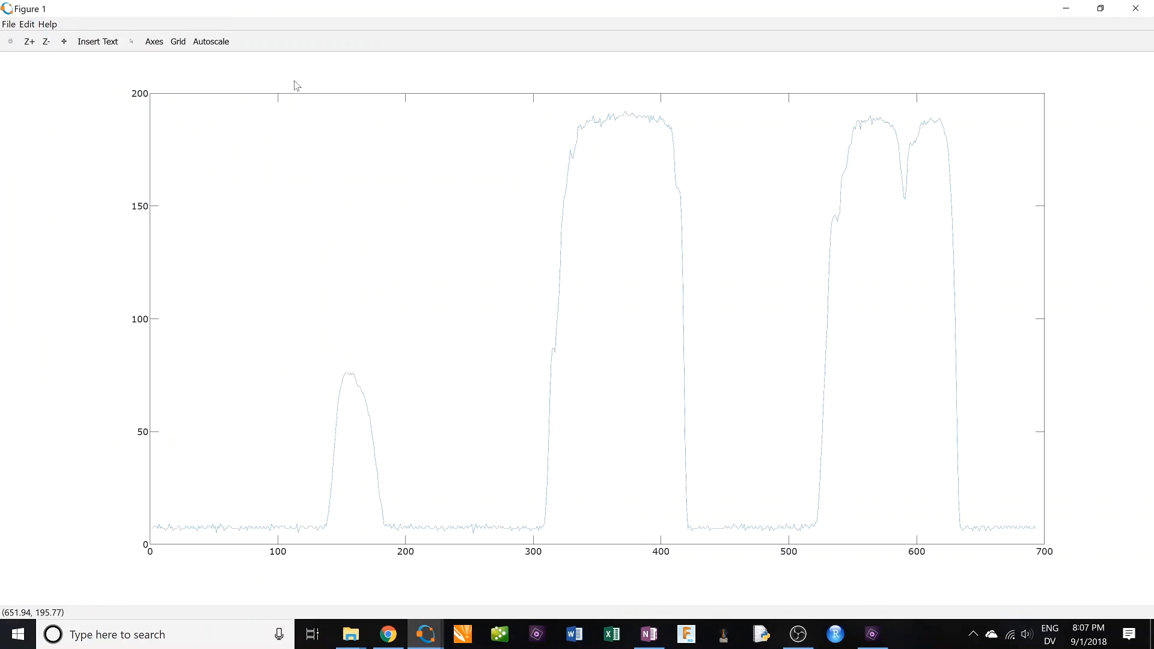
mouse_move(337, 397)
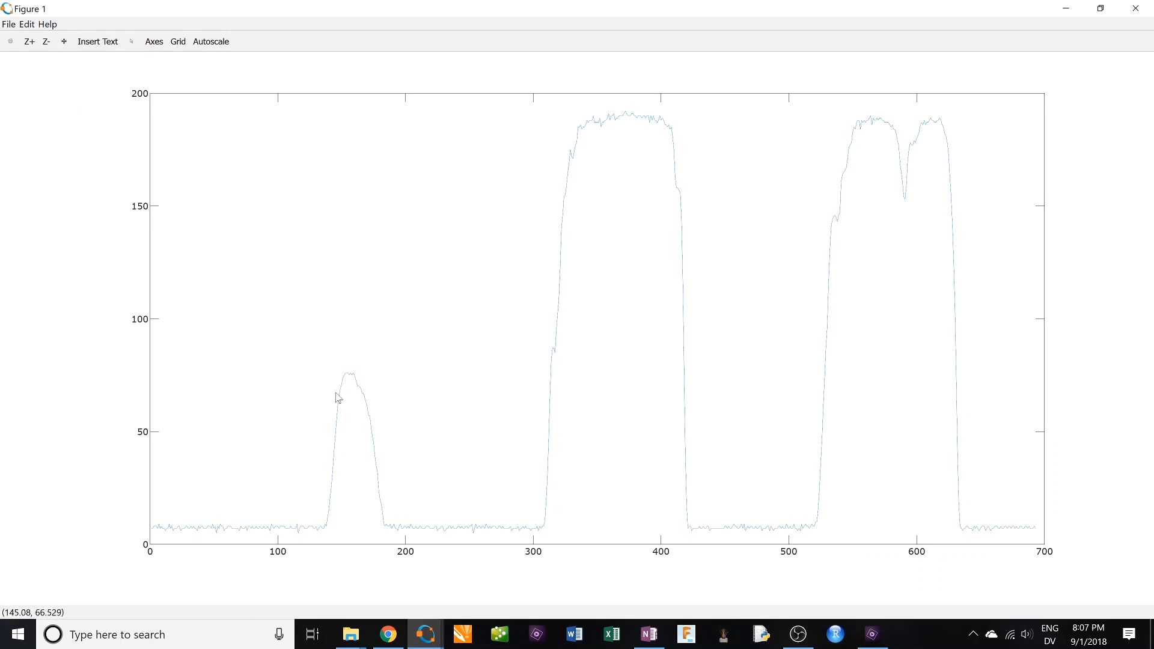
mouse_move(553, 536)
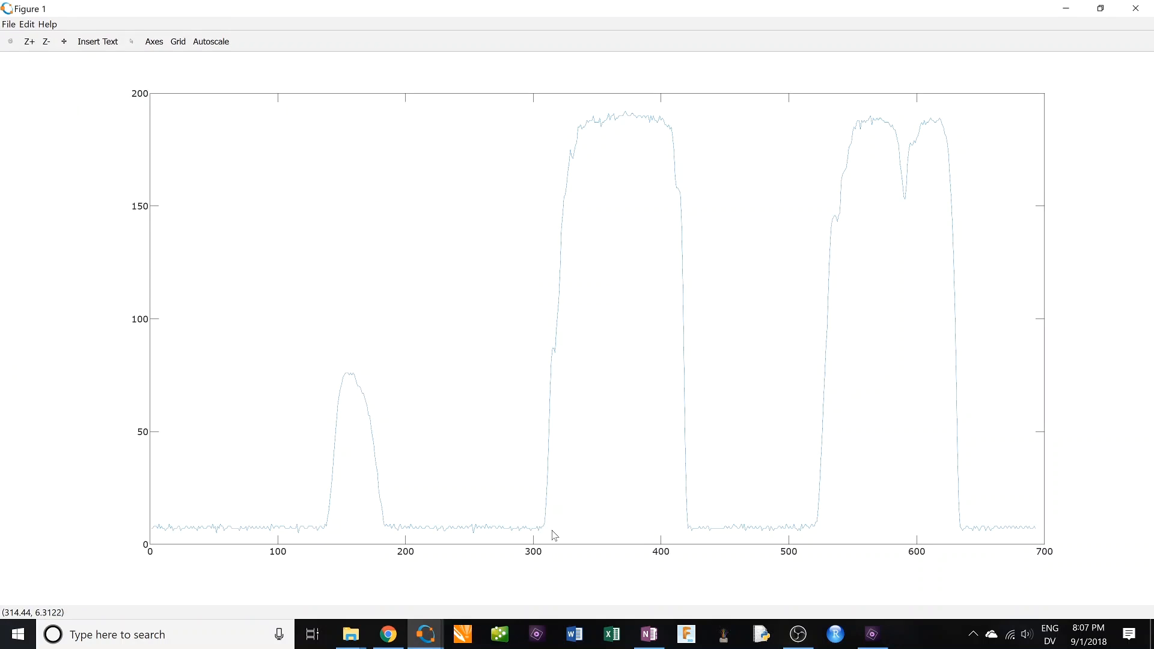
mouse_move(553, 535)
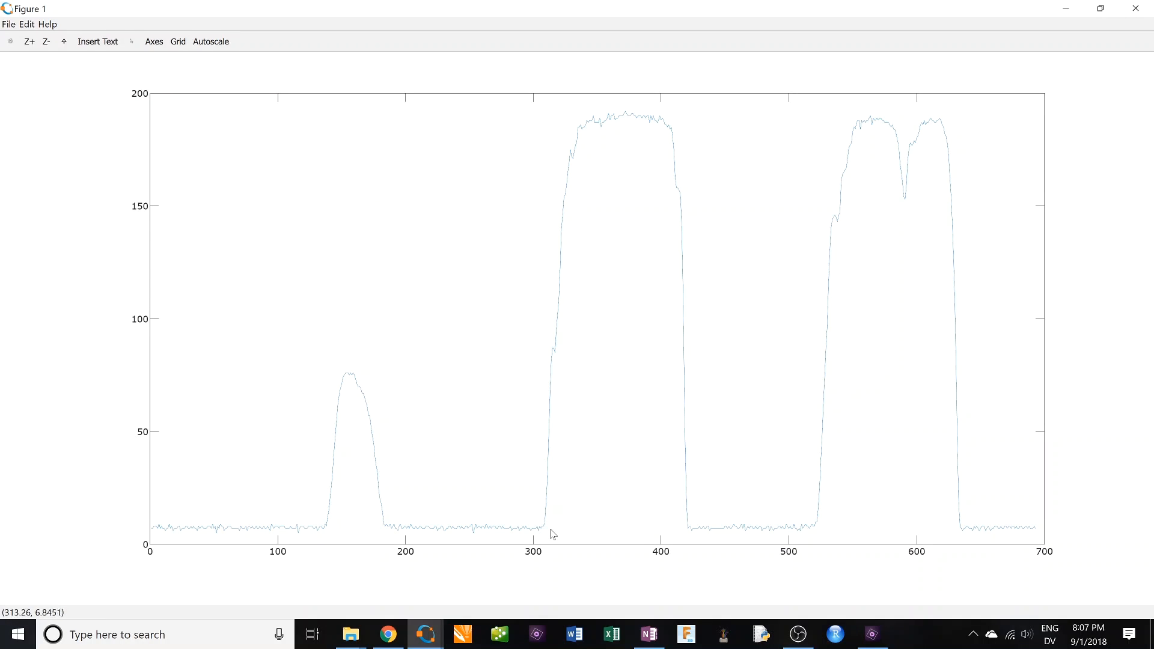
mouse_move(620, 125)
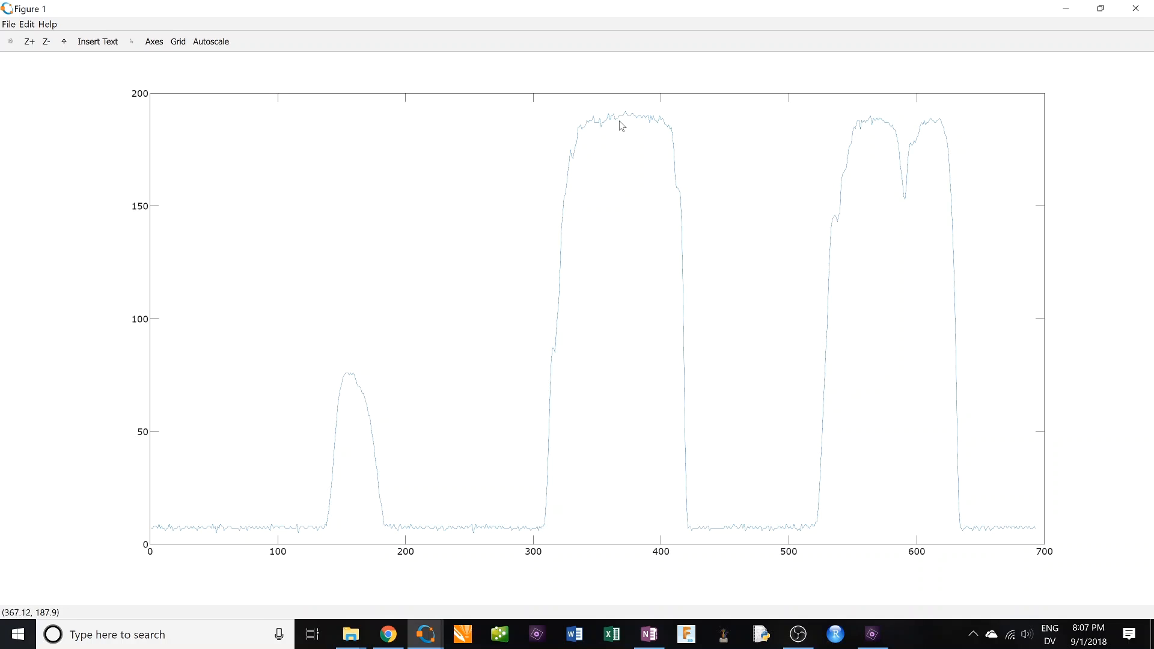
mouse_move(923, 140)
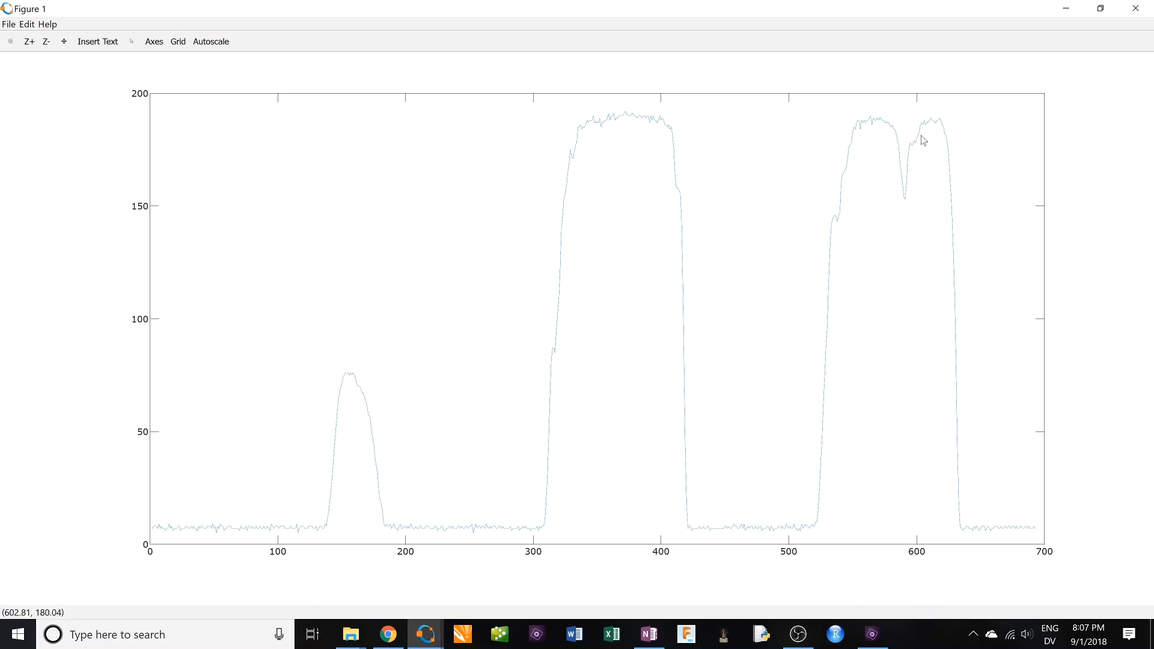
mouse_move(1009, 524)
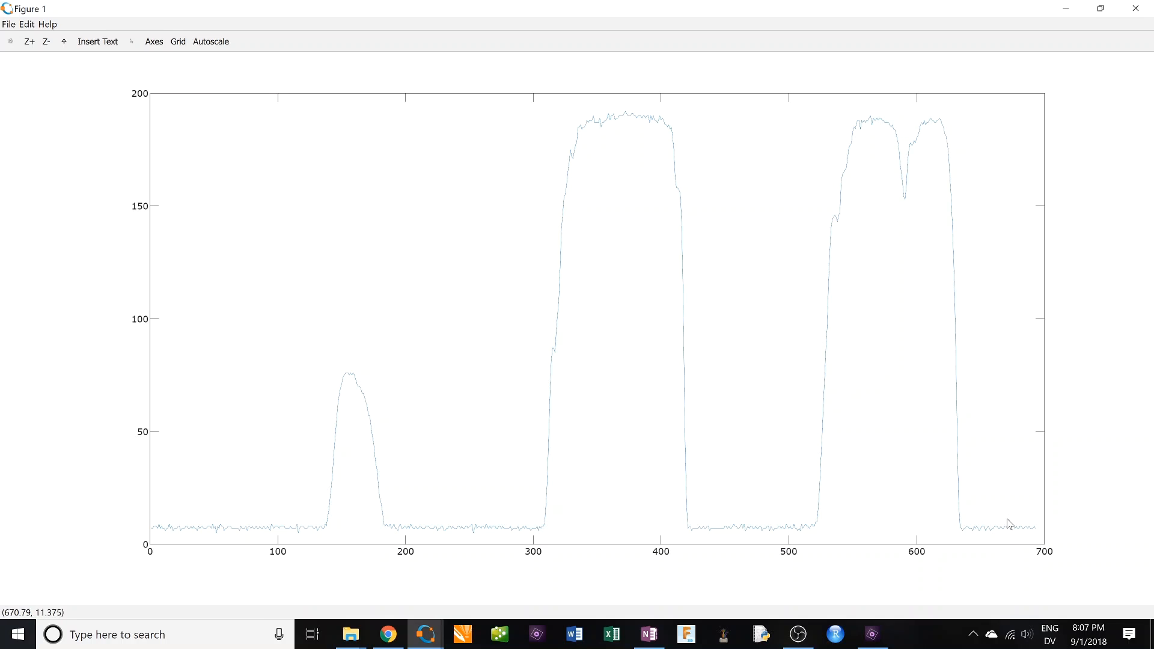
mouse_move(470, 537)
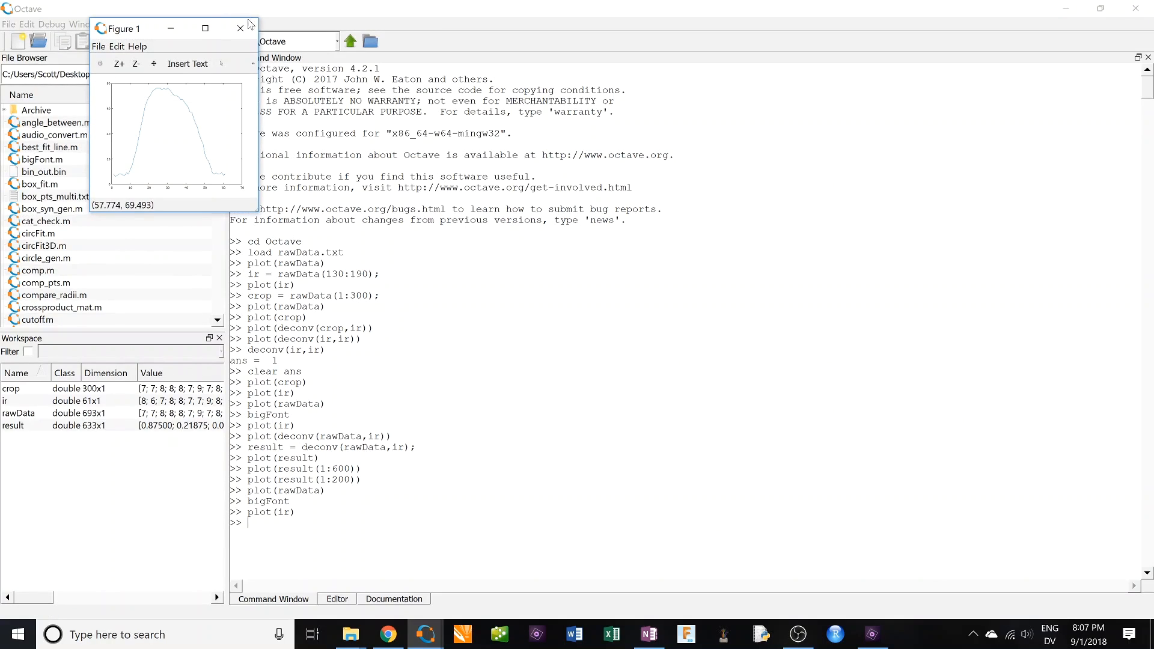
Compute result = deconv(rawData,ir) and plot it, exploding near sample 630.
left_click(238, 29)
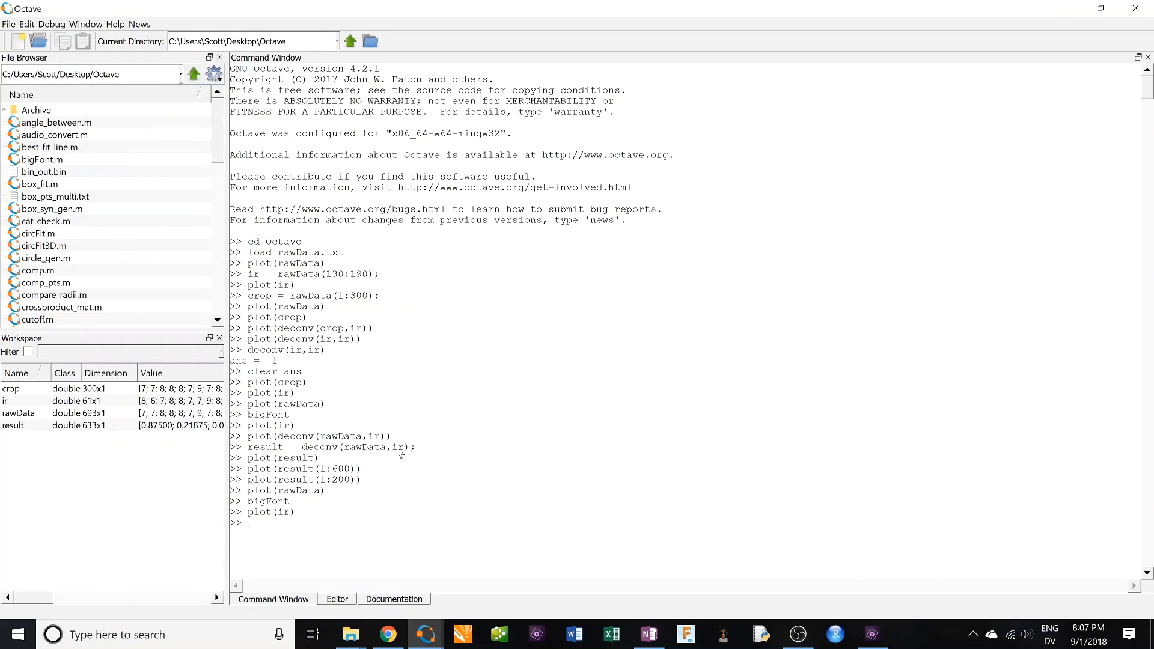
type("result = deconv(rawData,ir);")
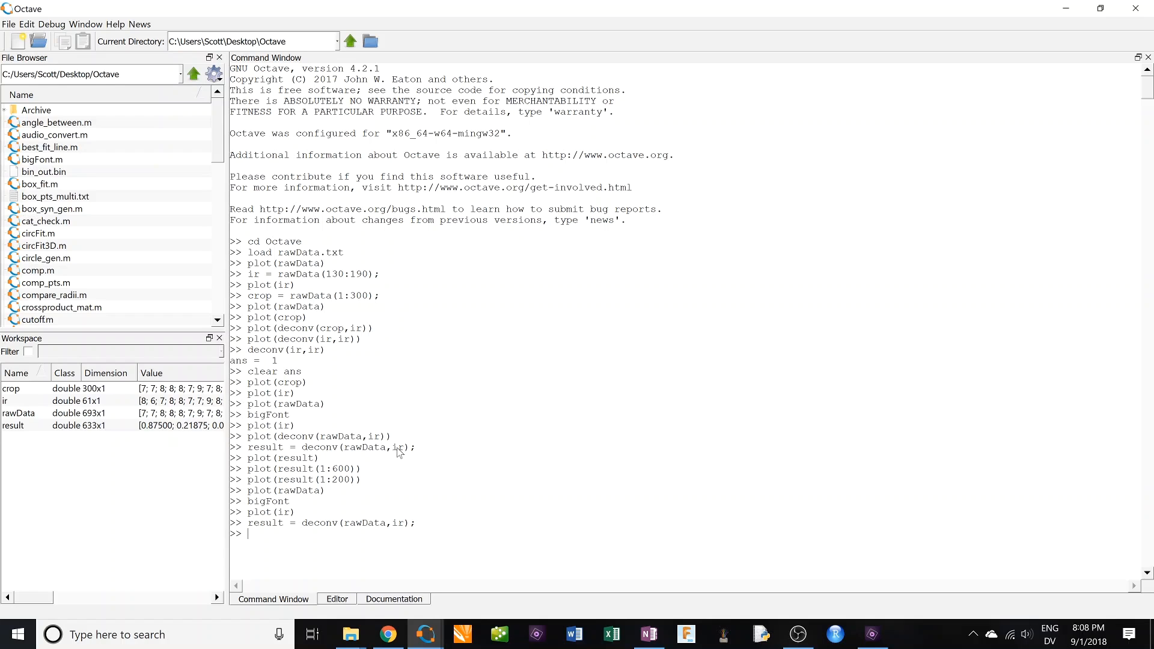
type("plot(")
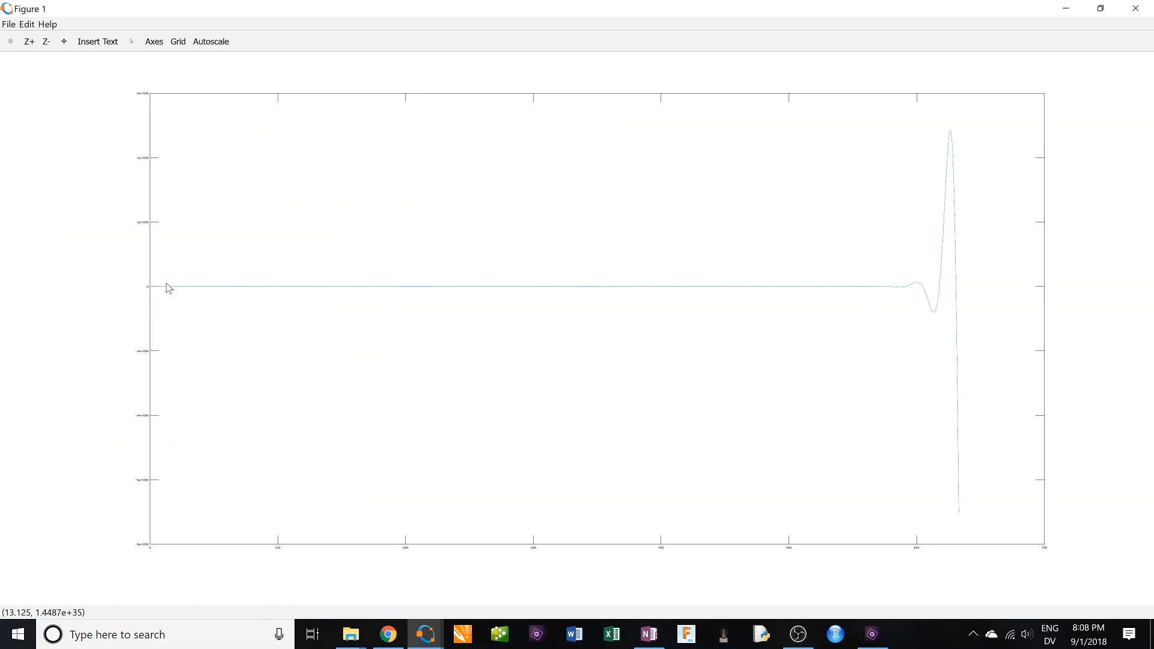
mouse_move(918, 306)
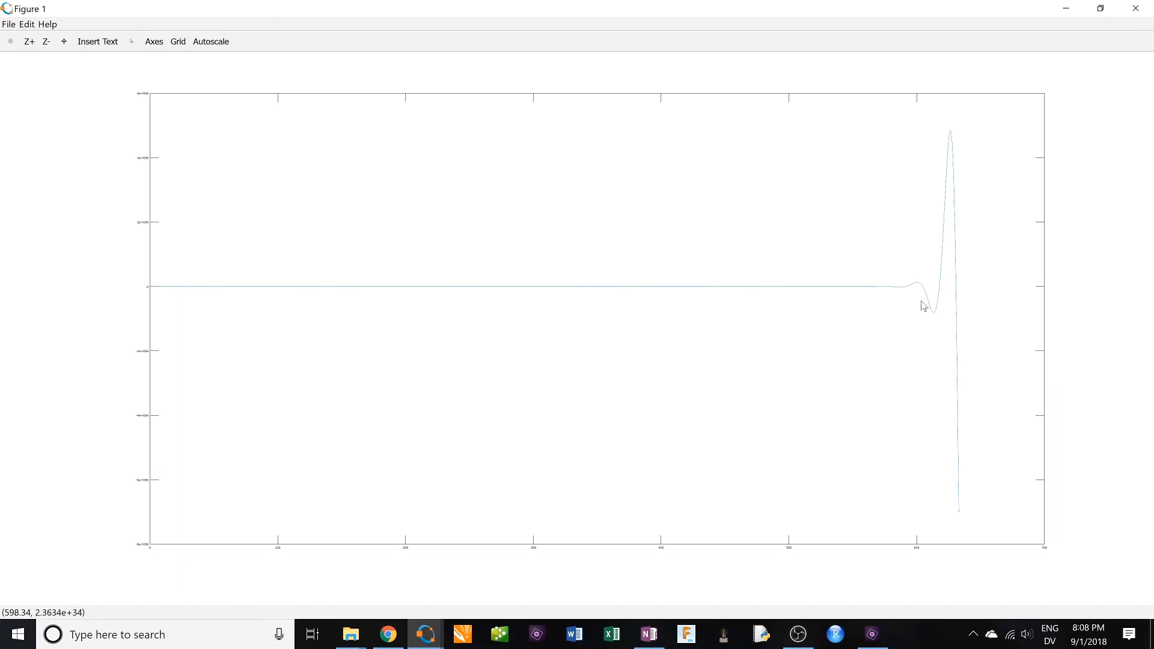
mouse_move(968, 454)
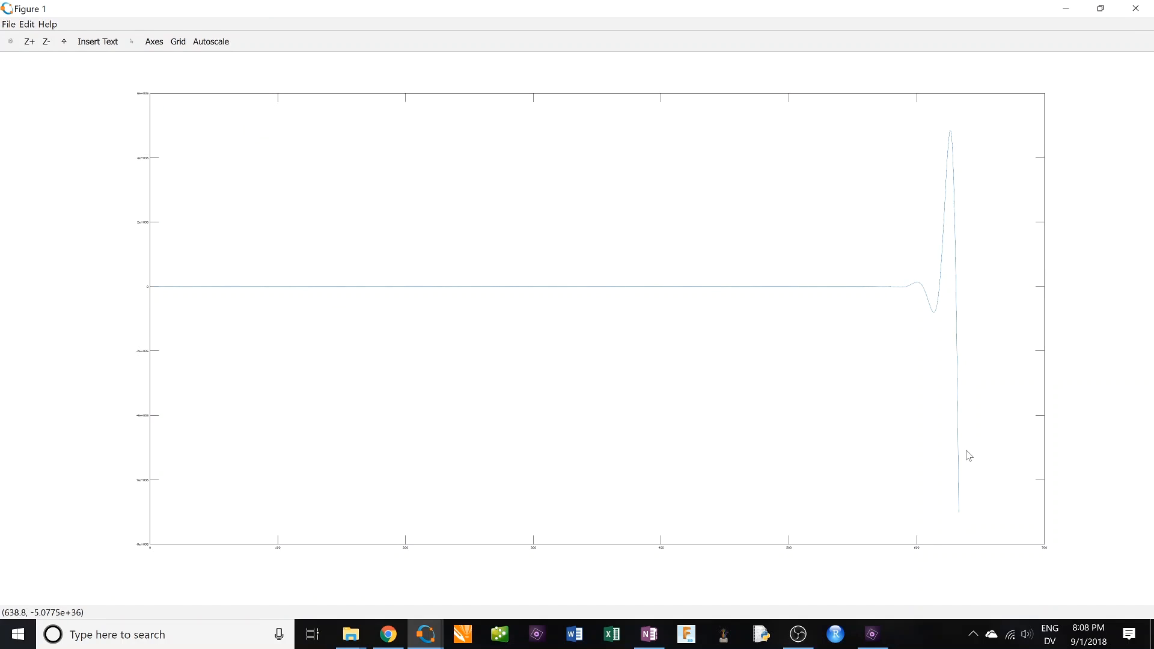
mouse_move(425, 634)
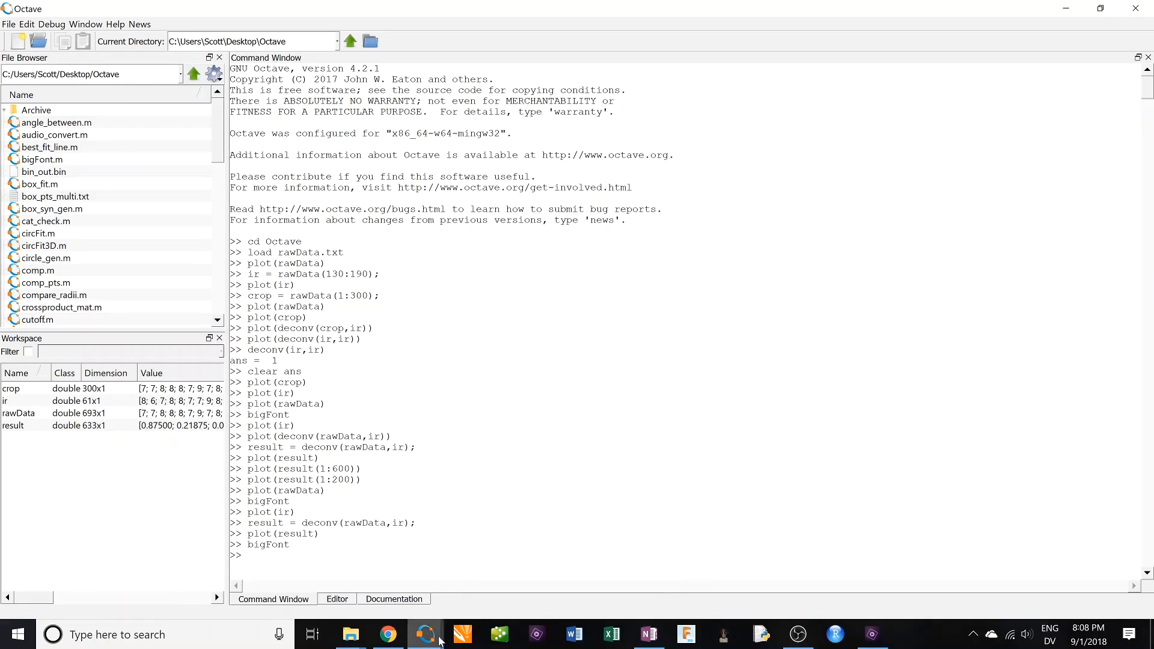
left_click(426, 634)
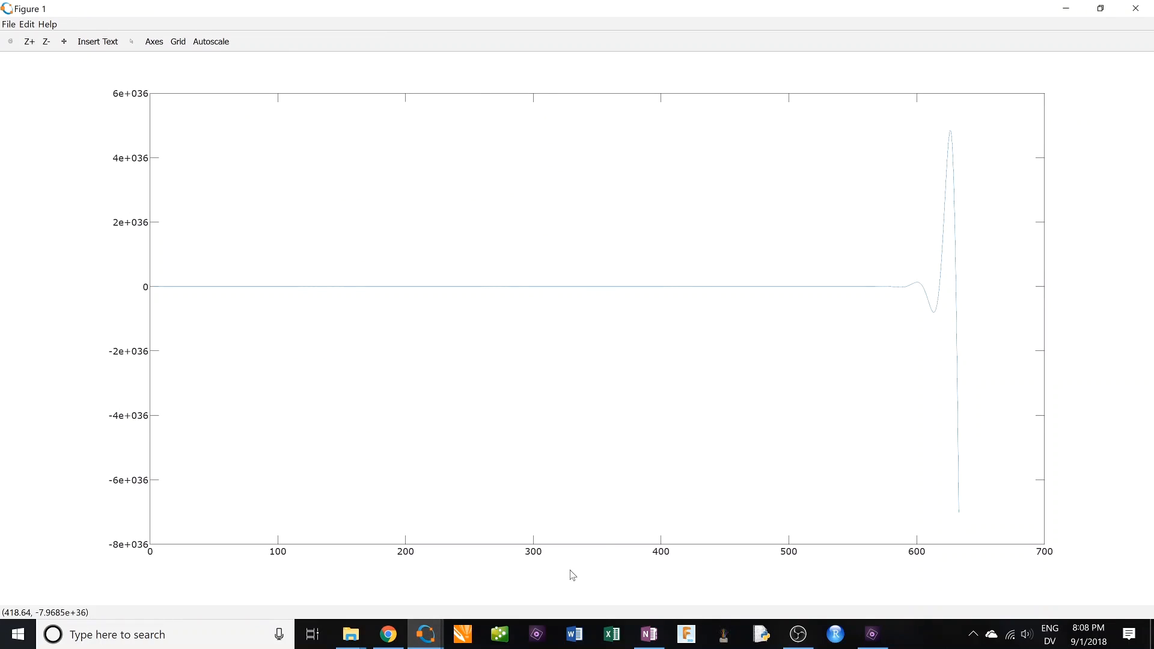
mouse_move(141, 167)
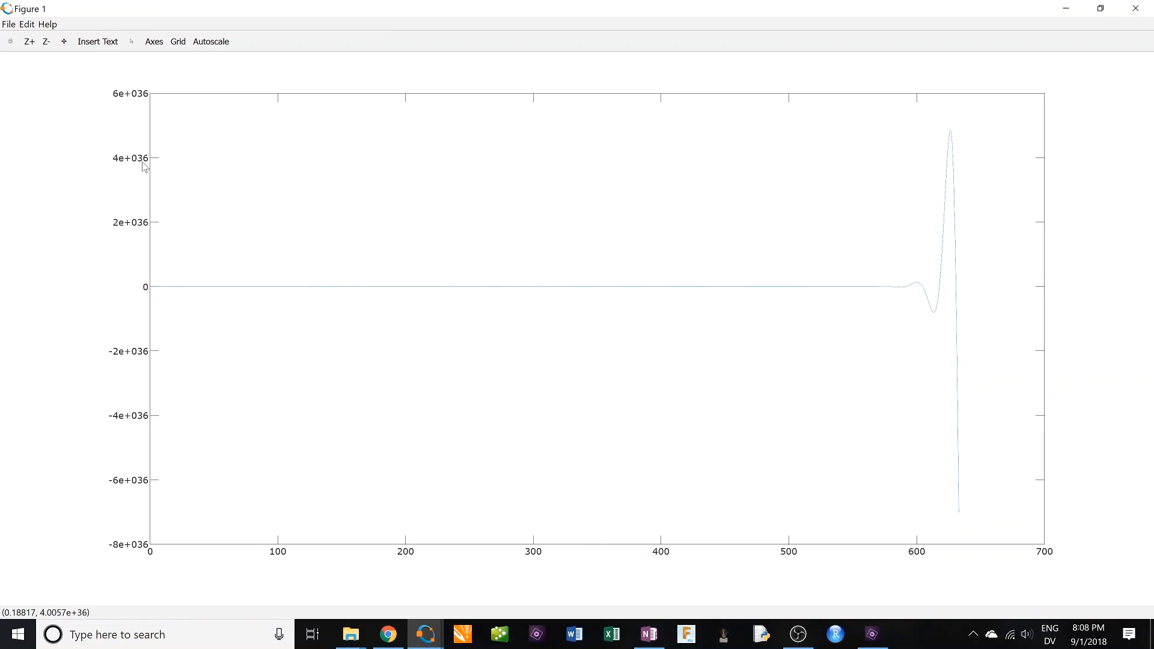
mouse_move(142, 104)
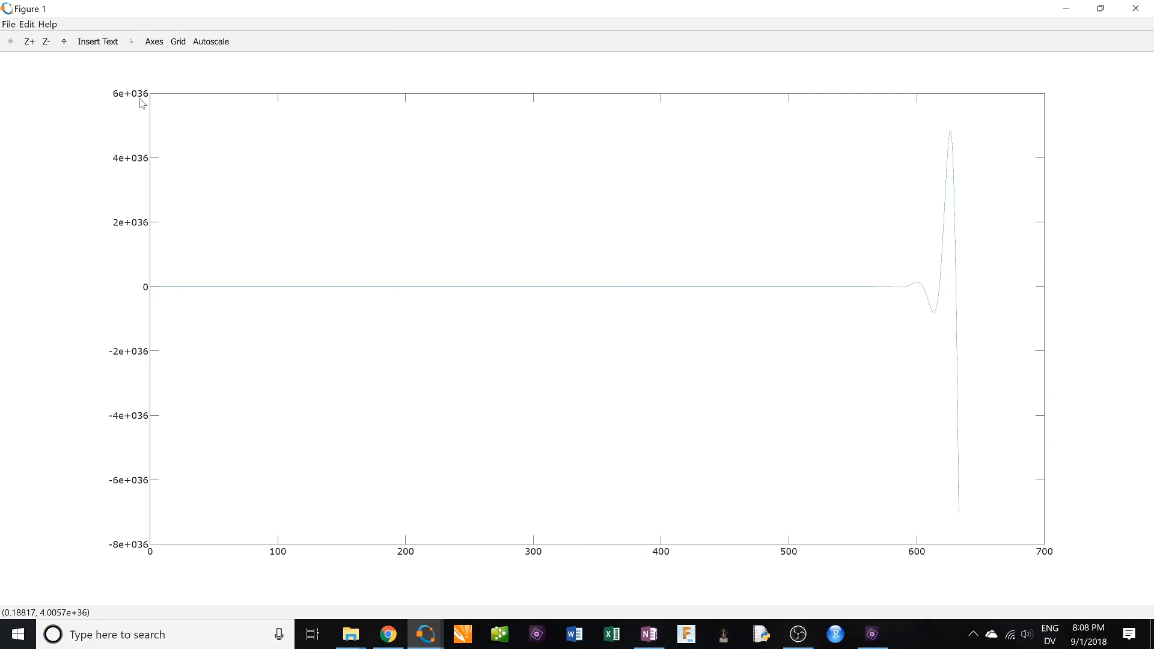
mouse_move(139, 240)
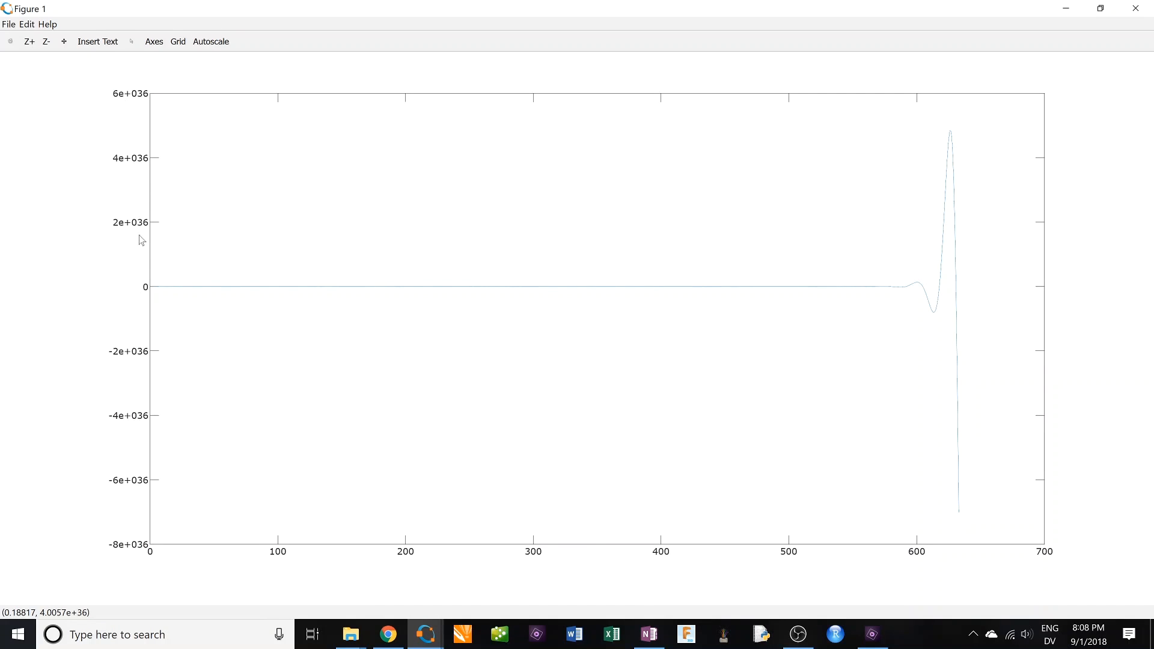
mouse_move(754, 429)
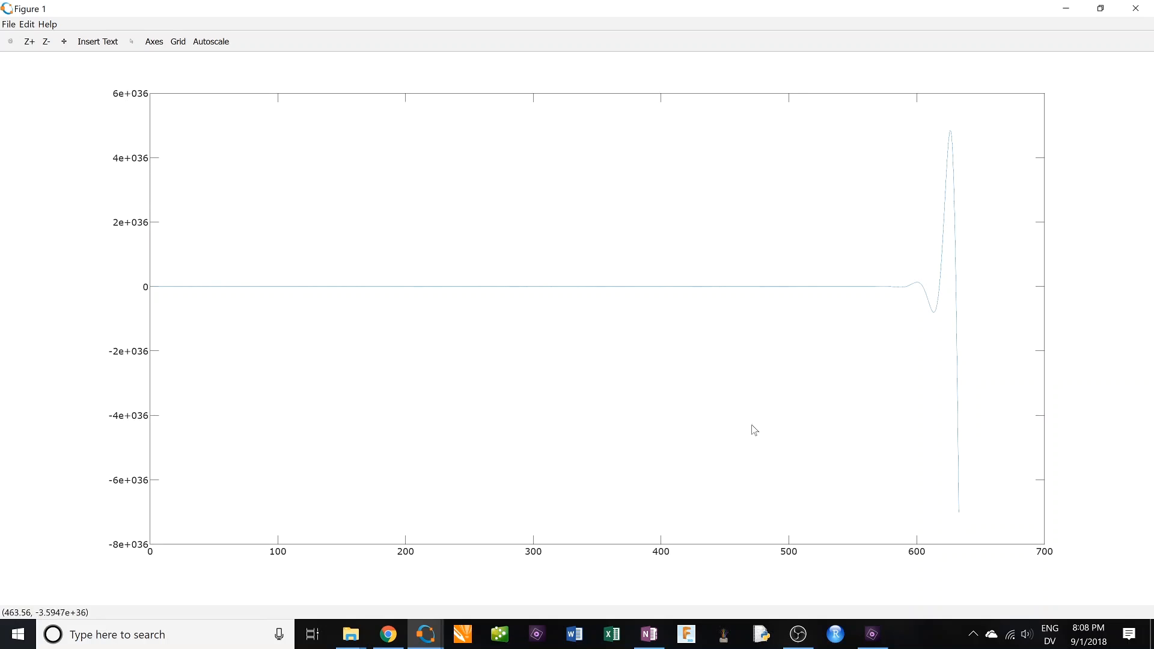
mouse_move(778, 524)
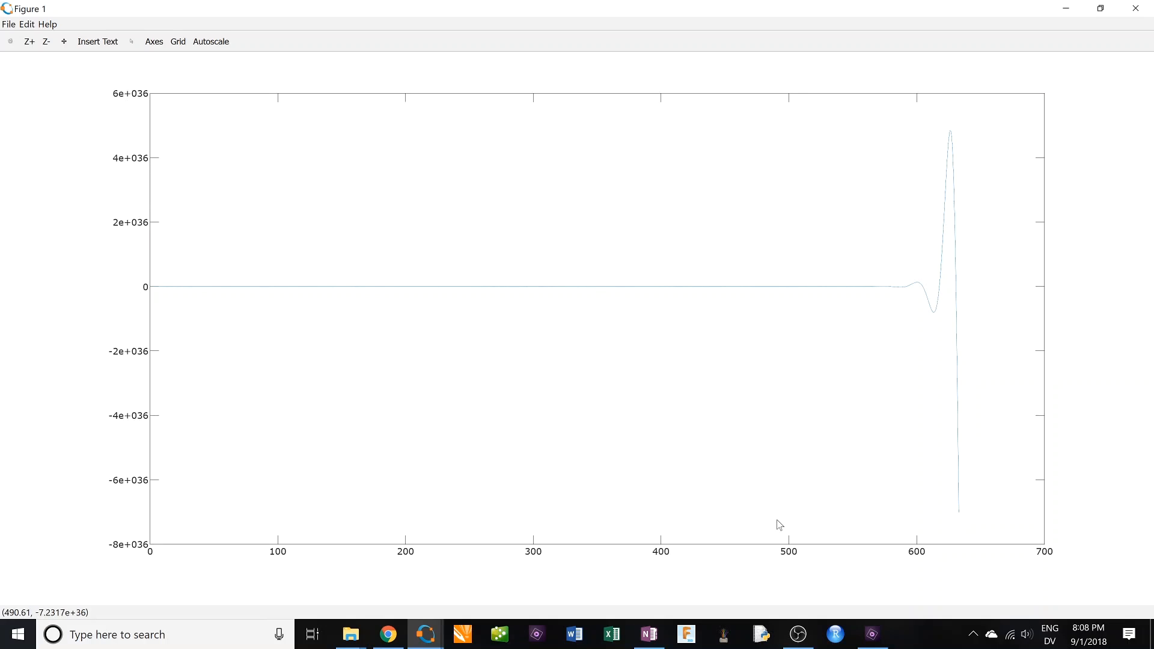
mouse_move(774, 515)
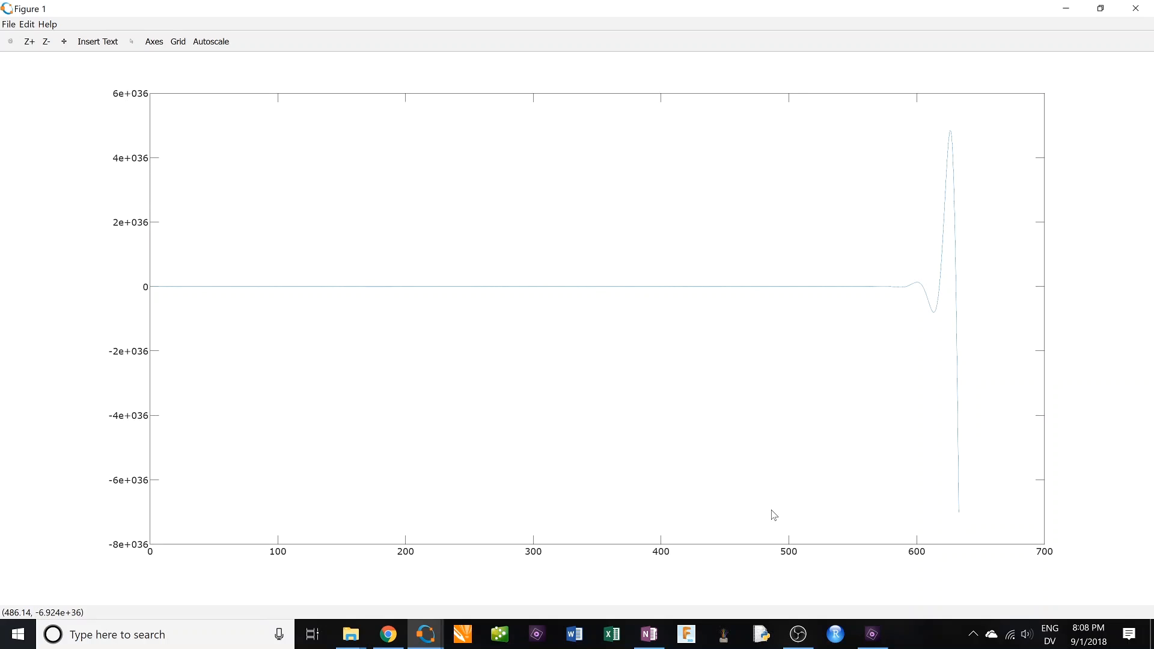
mouse_move(134, 106)
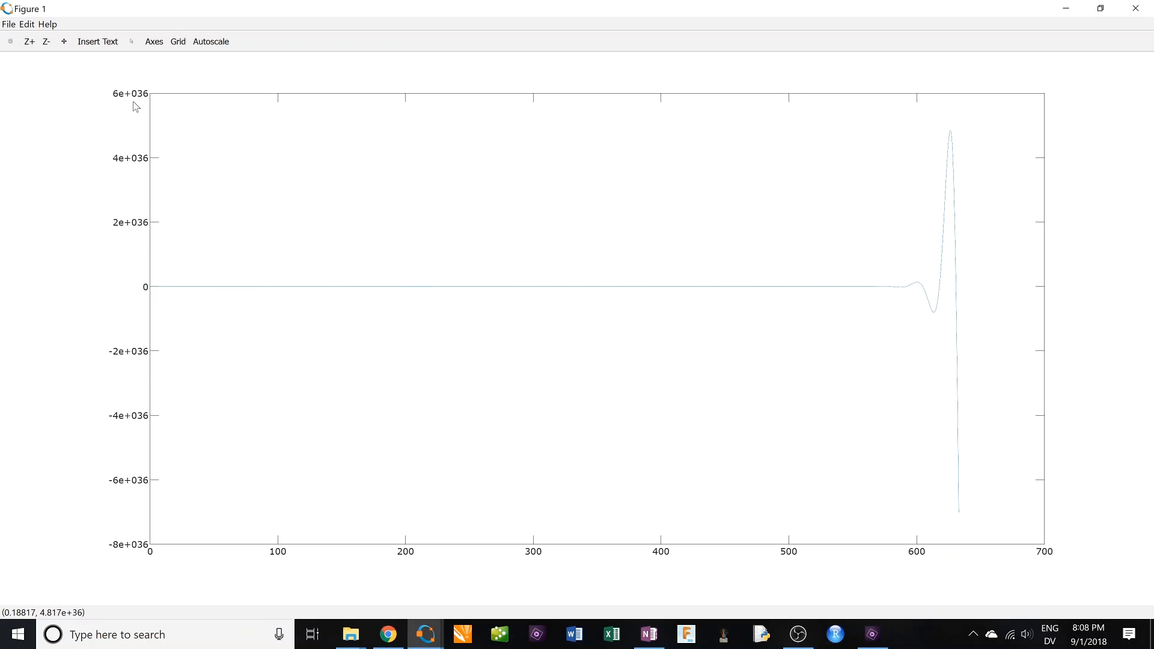
mouse_move(428, 641)
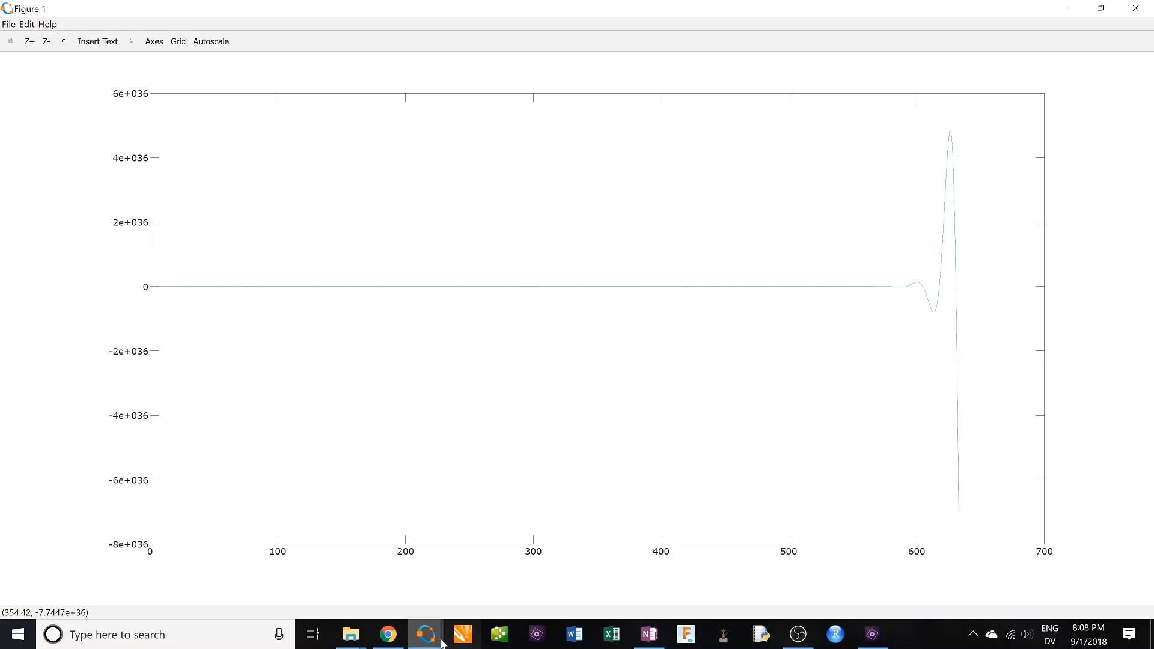
mouse_move(124, 375)
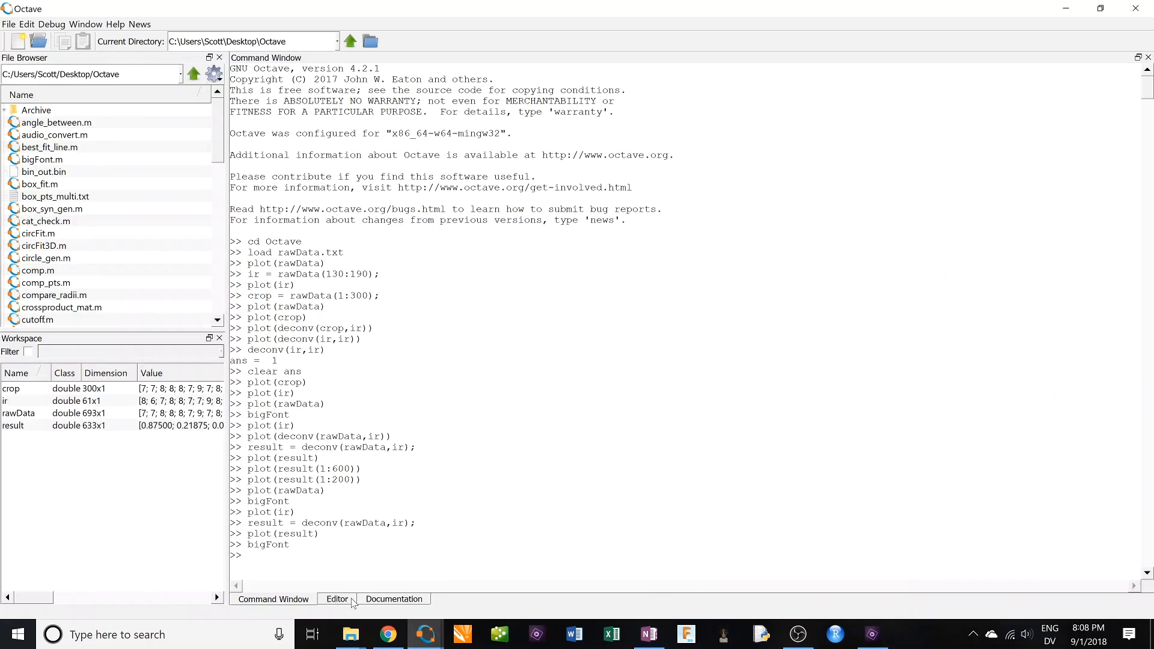
mouse_move(351, 582)
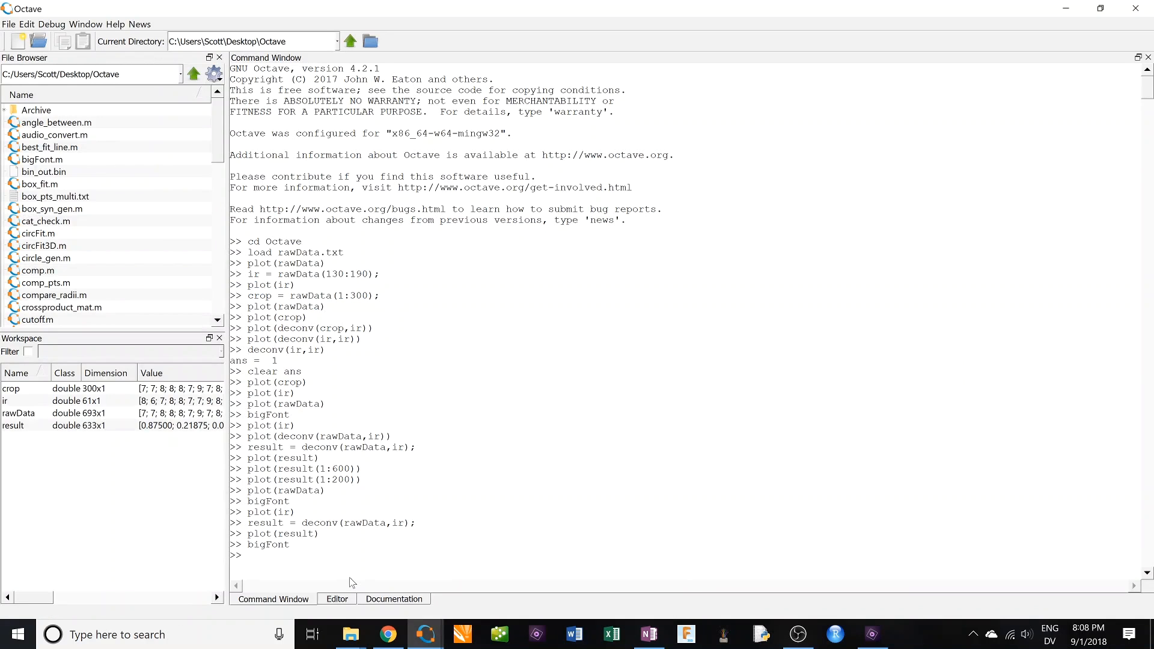
mouse_move(354, 573)
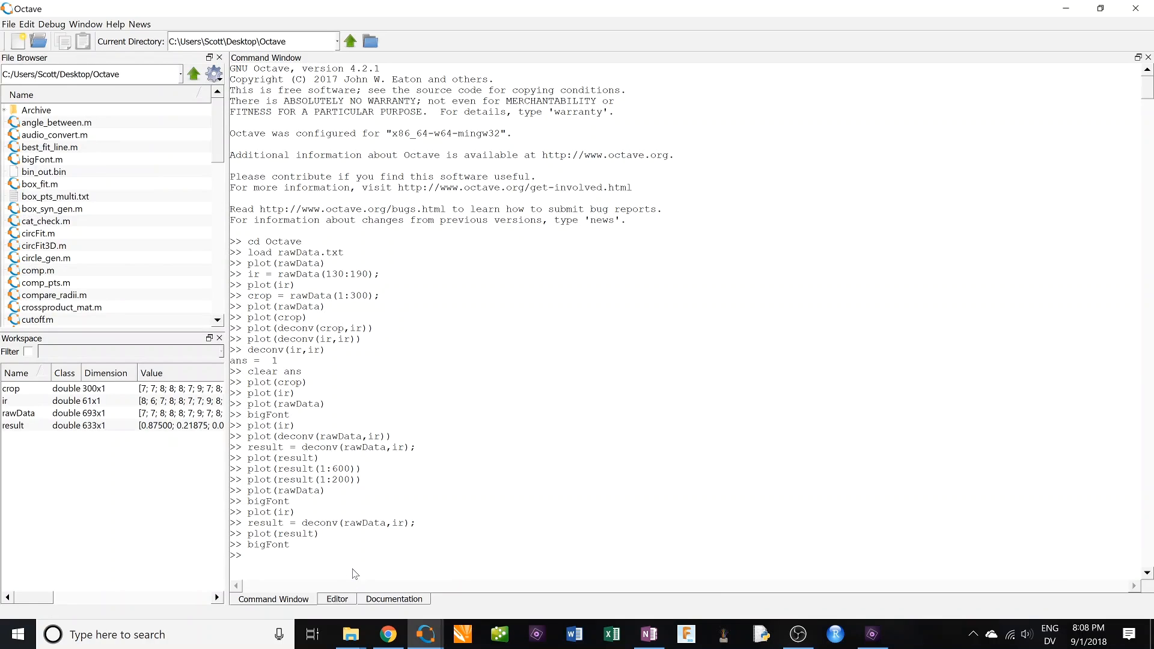
Enlarge the labels with bigFont, then close the exploding deconvolution figure.
type("bigFont")
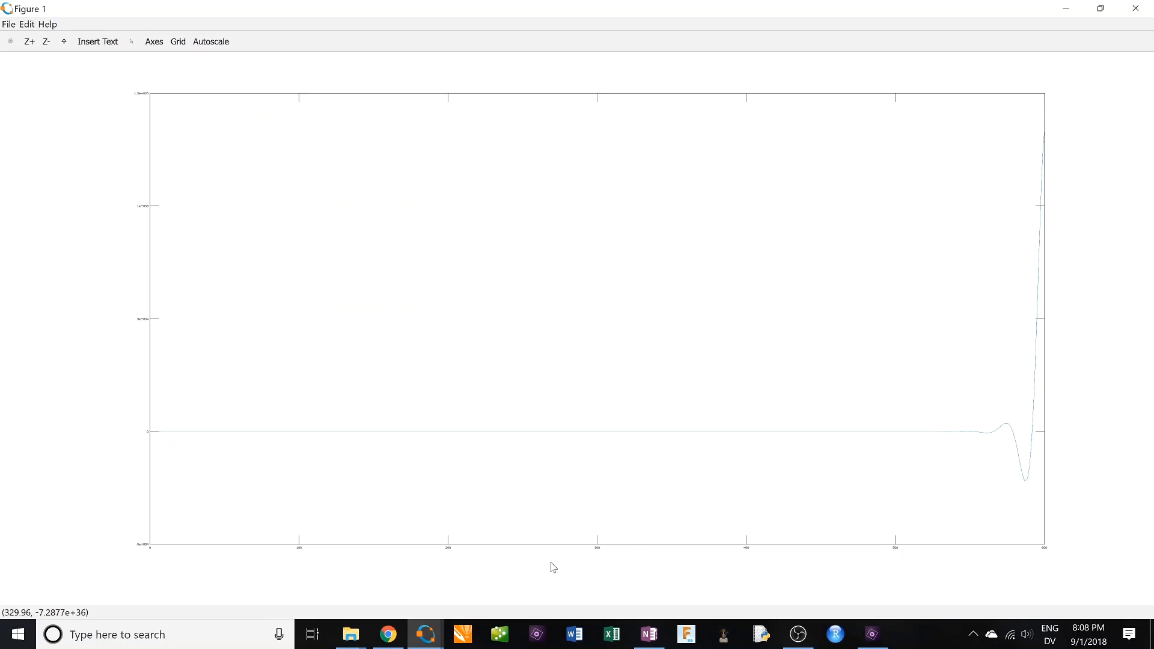
mouse_move(1060, 415)
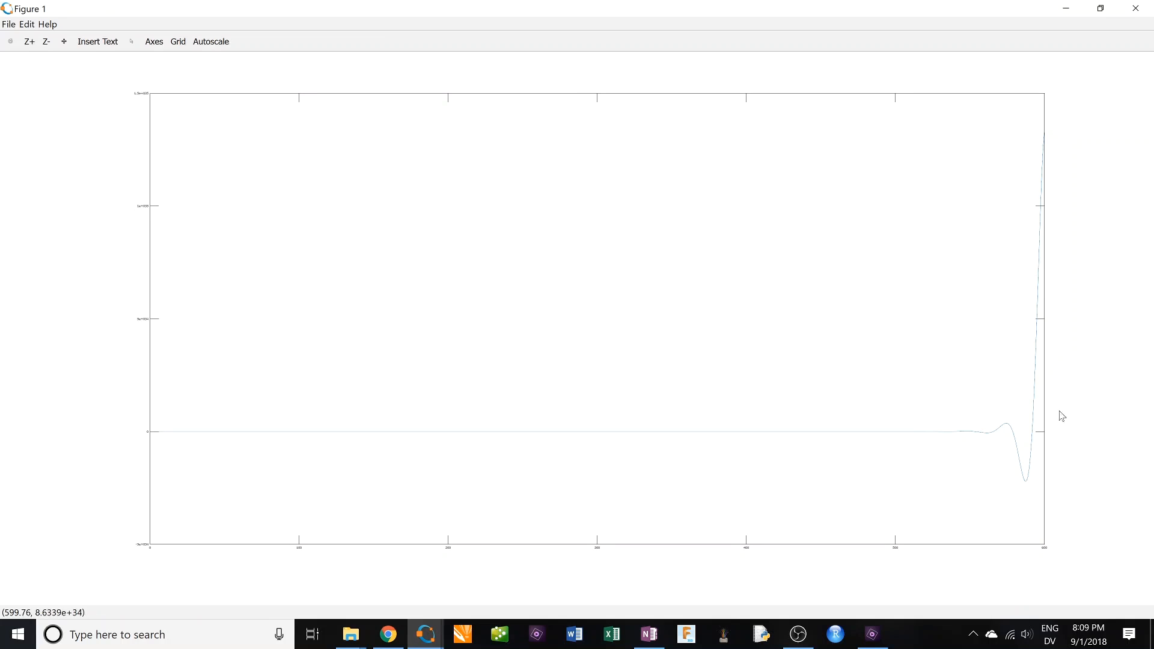
left_click(426, 634)
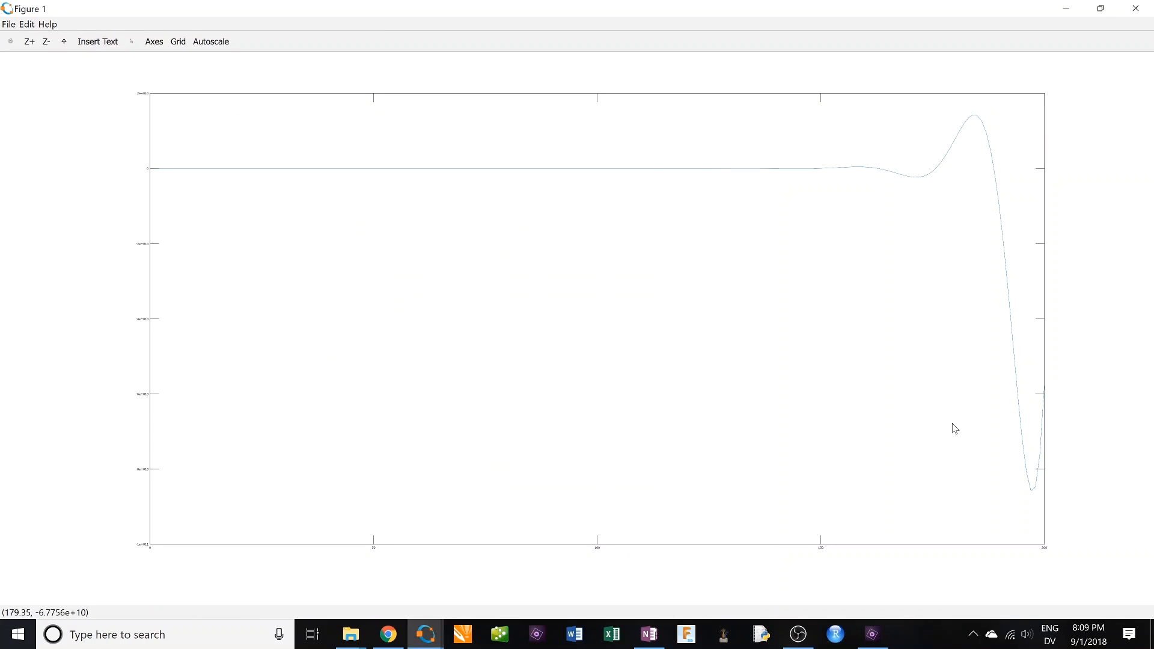
mouse_move(587, 167)
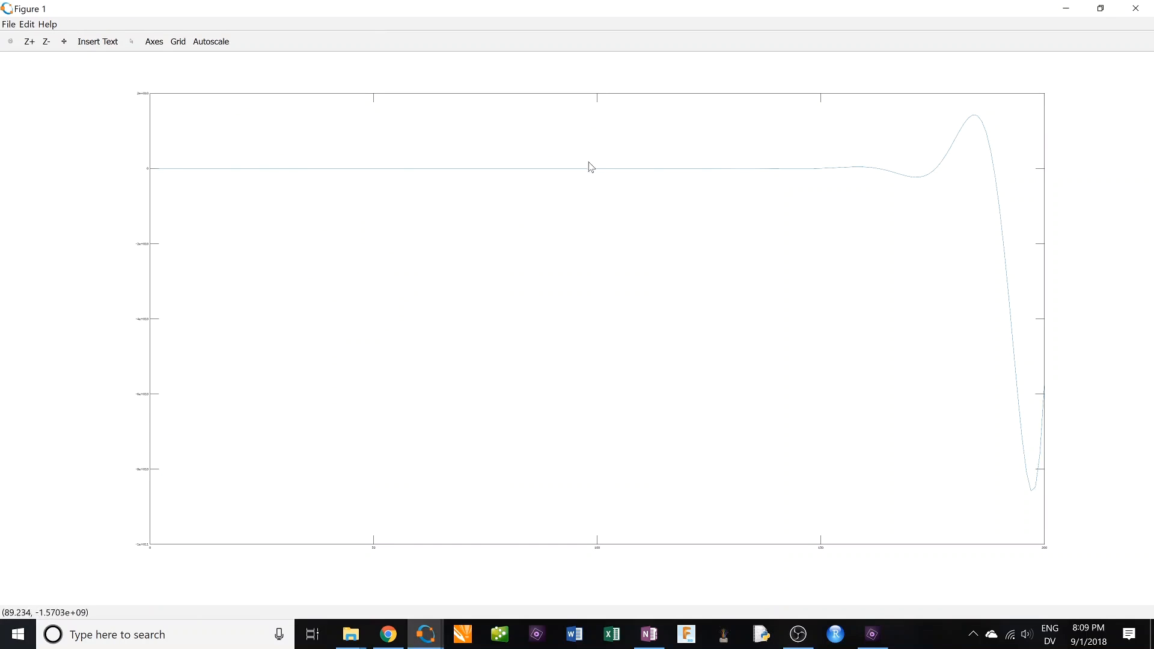
mouse_move(990, 277)
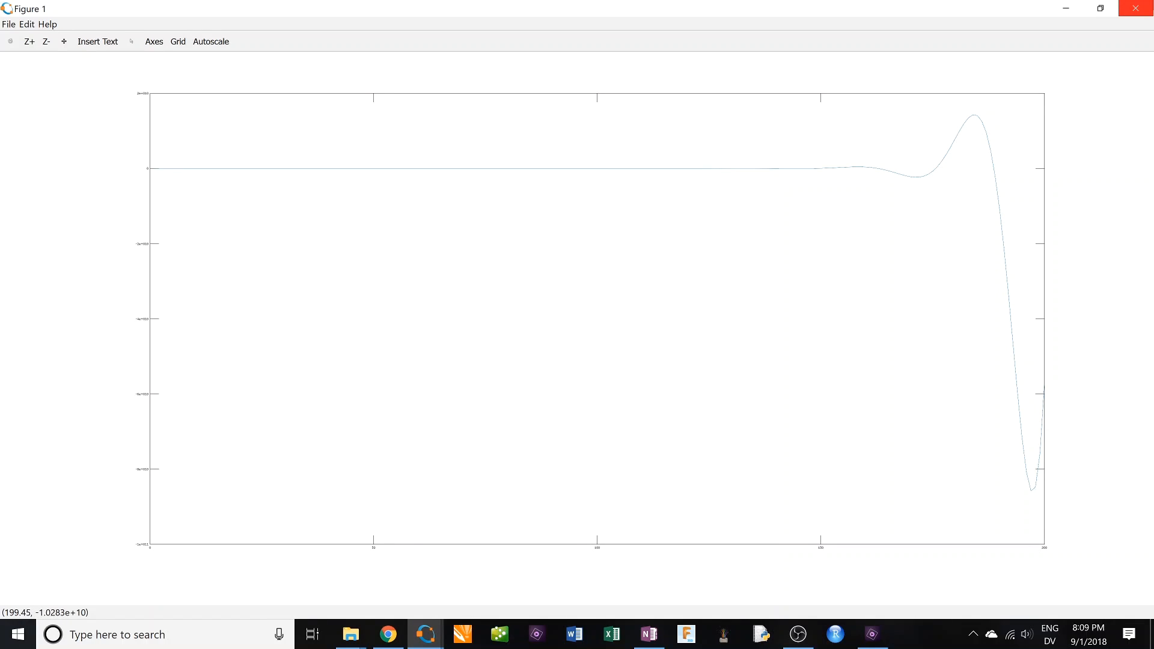
left_click(427, 634)
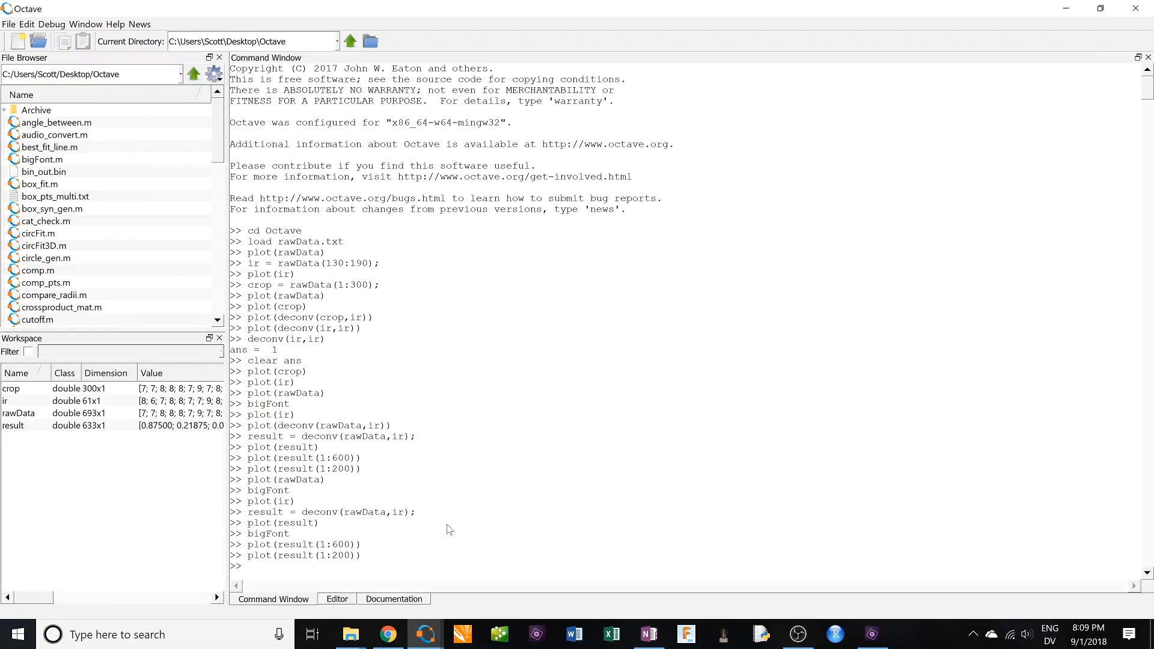
mouse_move(491, 538)
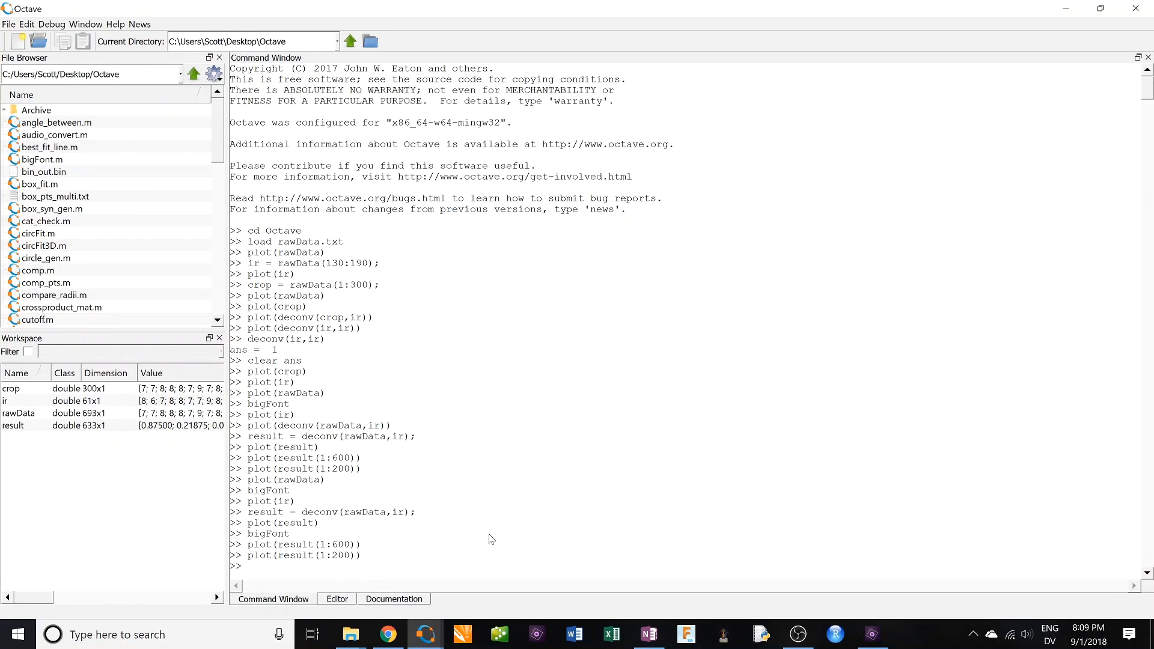
mouse_move(424, 633)
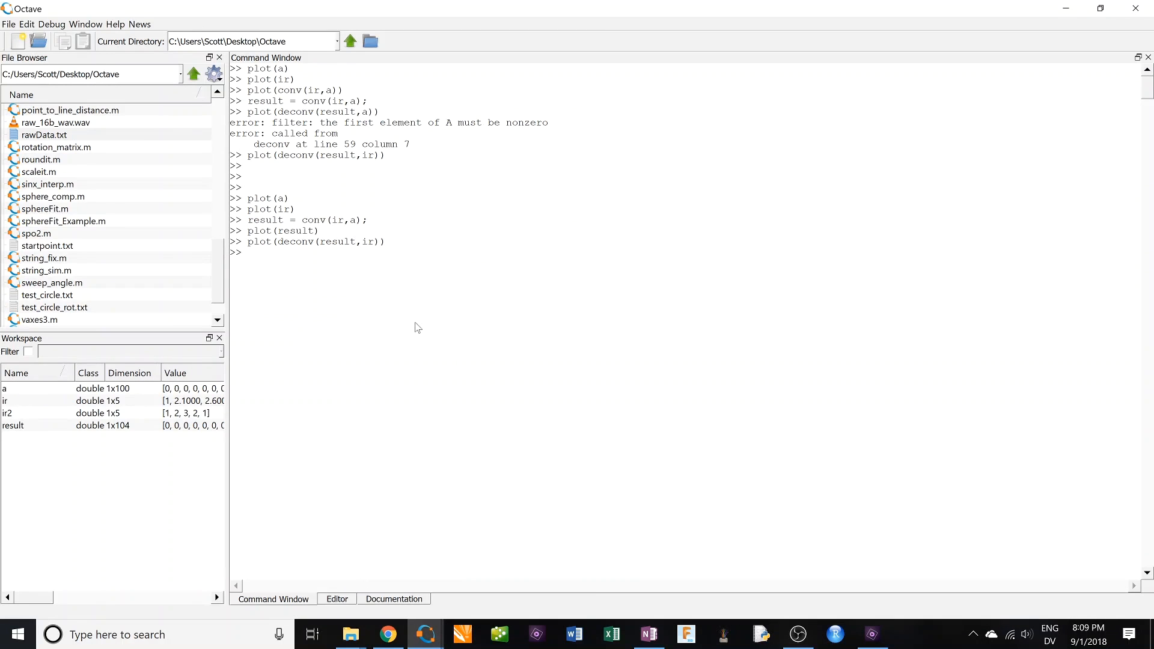
Plot ir and the triangular ir2 impulse responses, then close the figure.
type("plot(ir)")
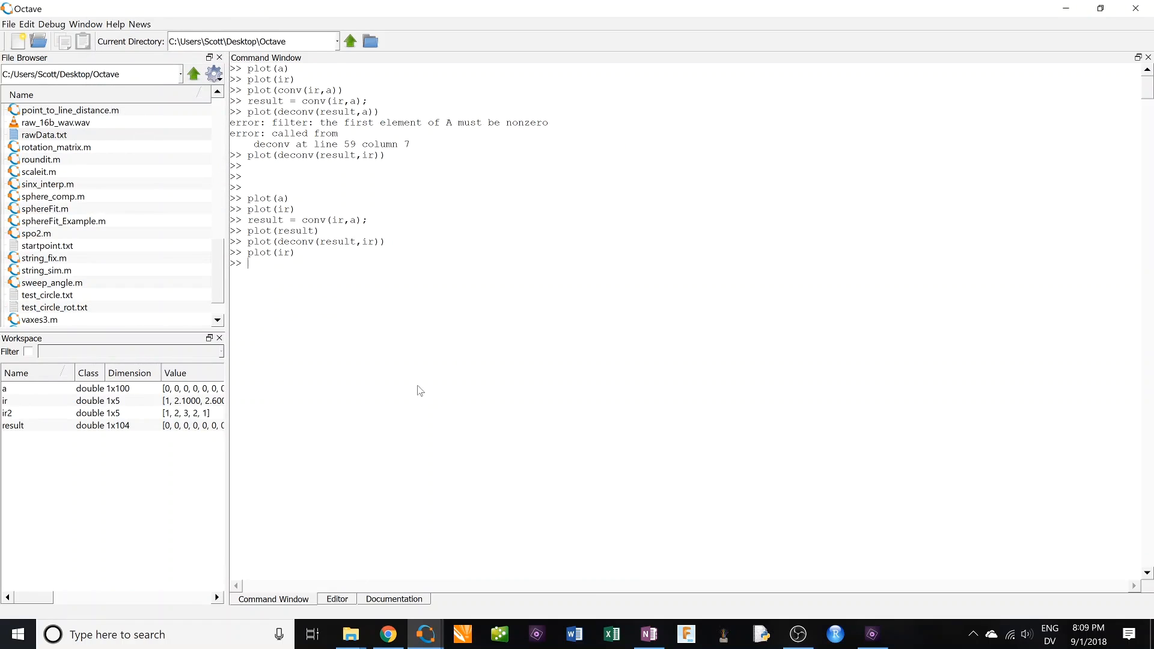
type("plot(ir2)")
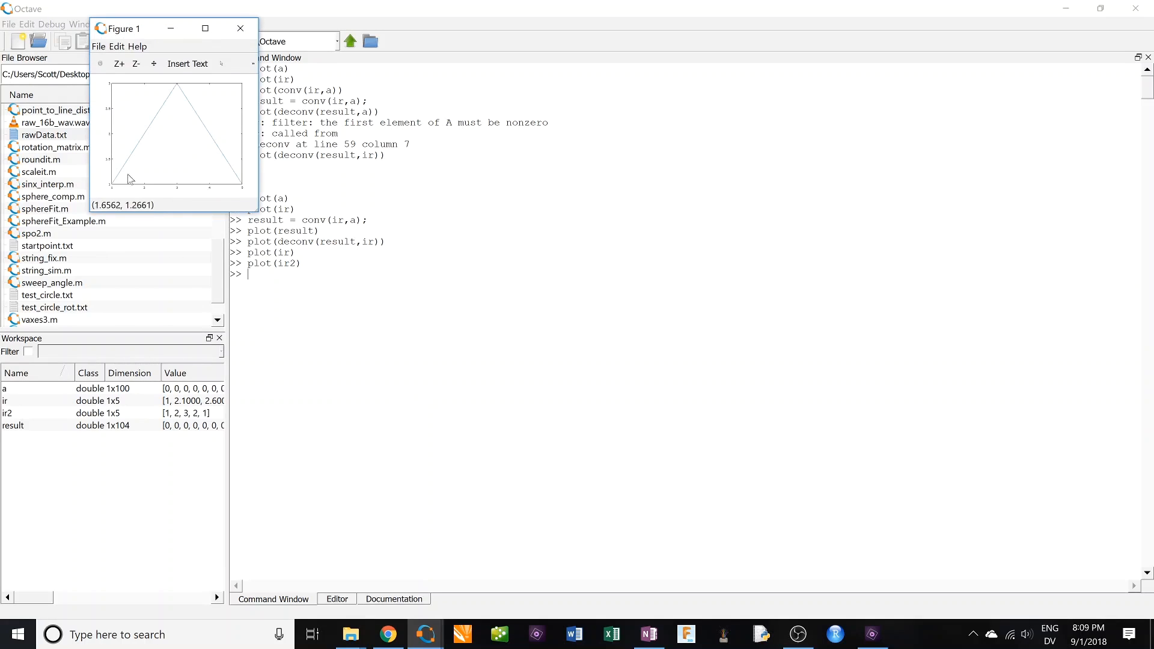
mouse_move(258, 228)
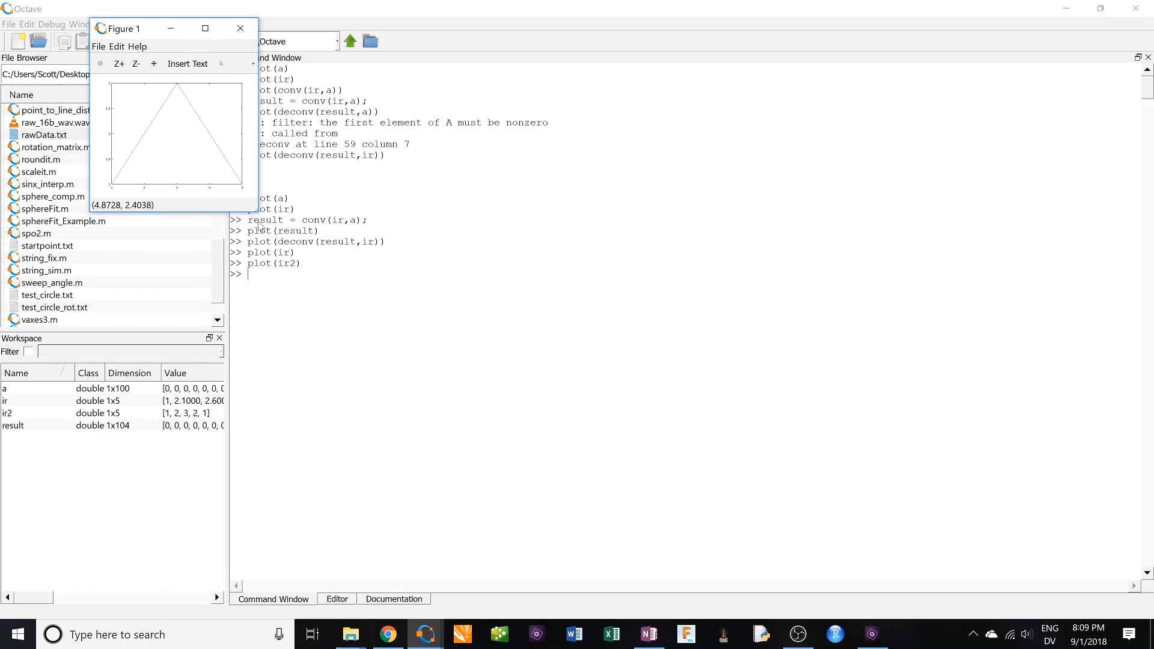
left_click(239, 29)
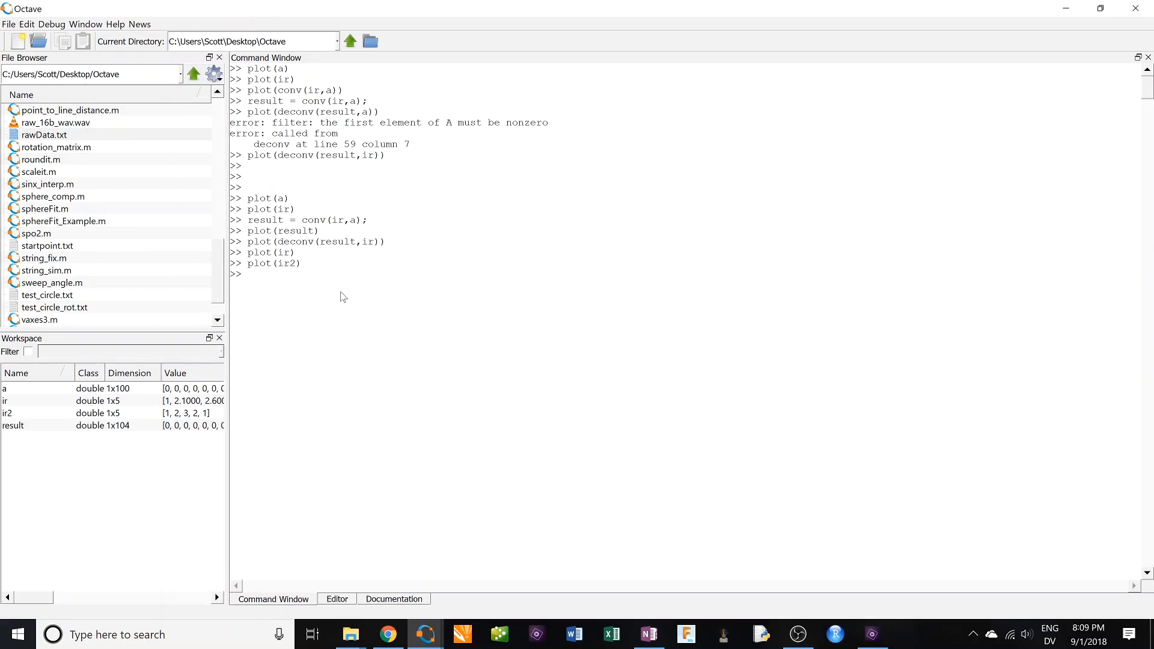
Plot deconv(result,ir) on the test signal, recovering its pulses, then close it.
type("plot(deconv(result,ir))")
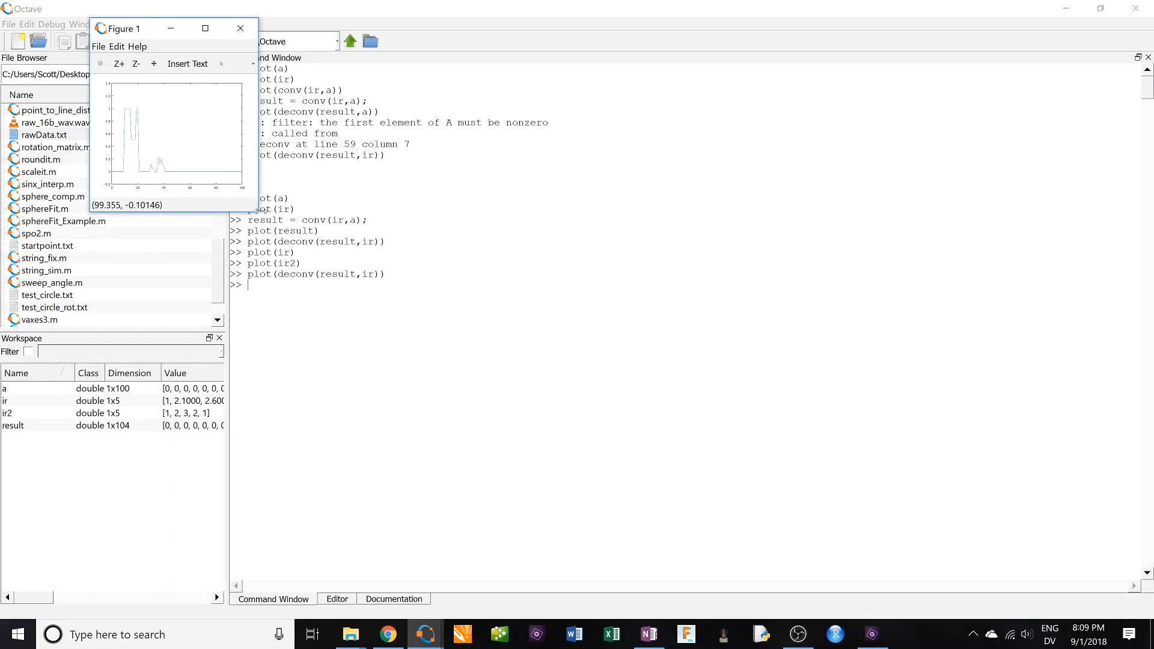
mouse_move(131, 127)
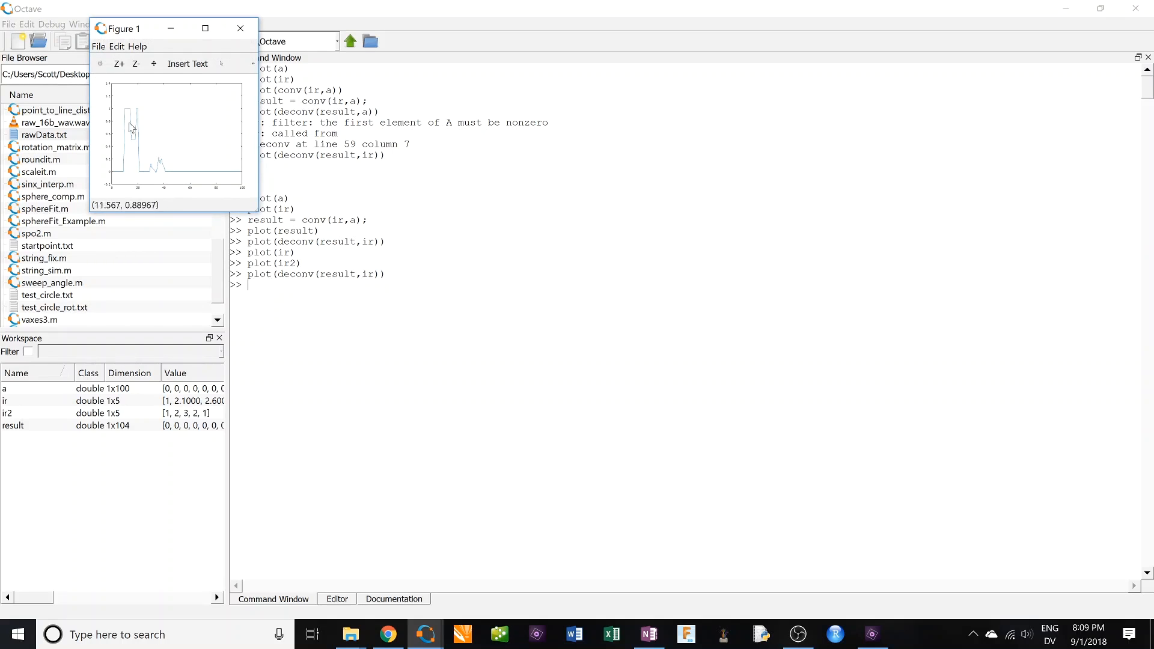
left_click(239, 29)
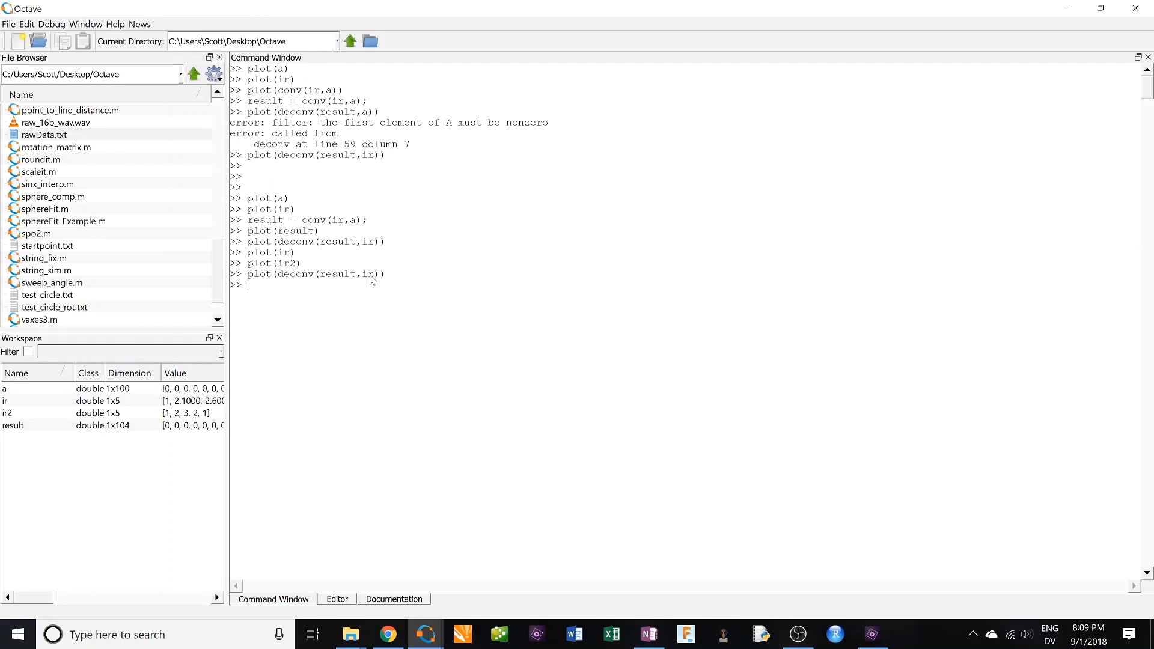
Rerun the deconvolution with mismatched ir2 and view the growing oscillations full screen.
type("plot(deconv(result,ir))")
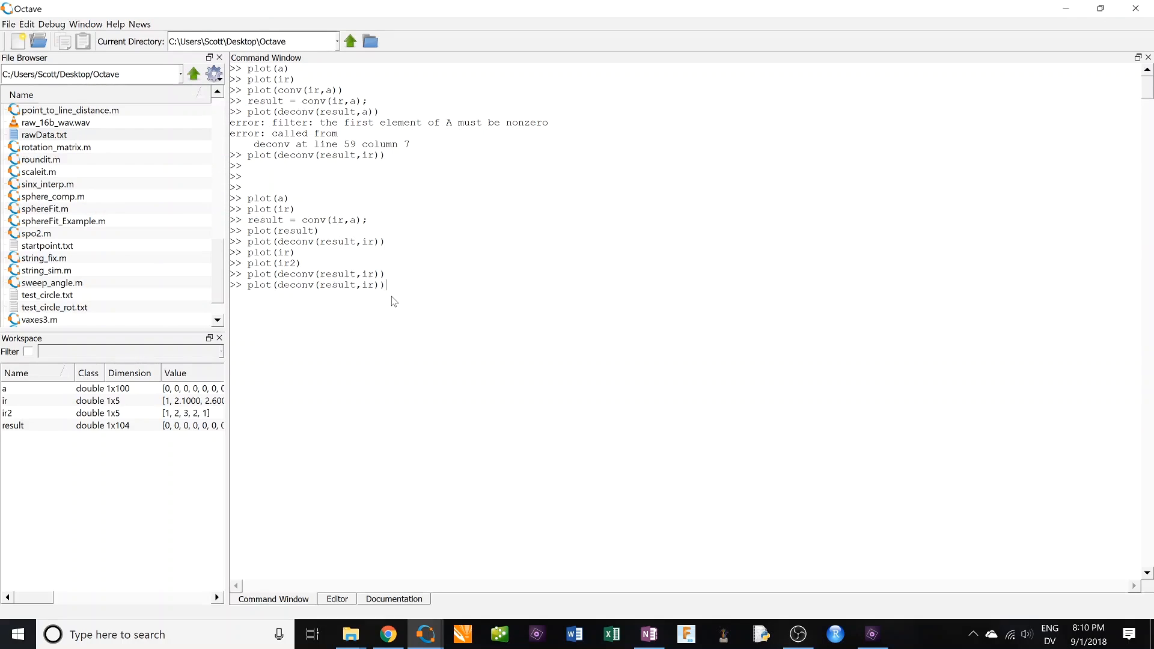
type("2")
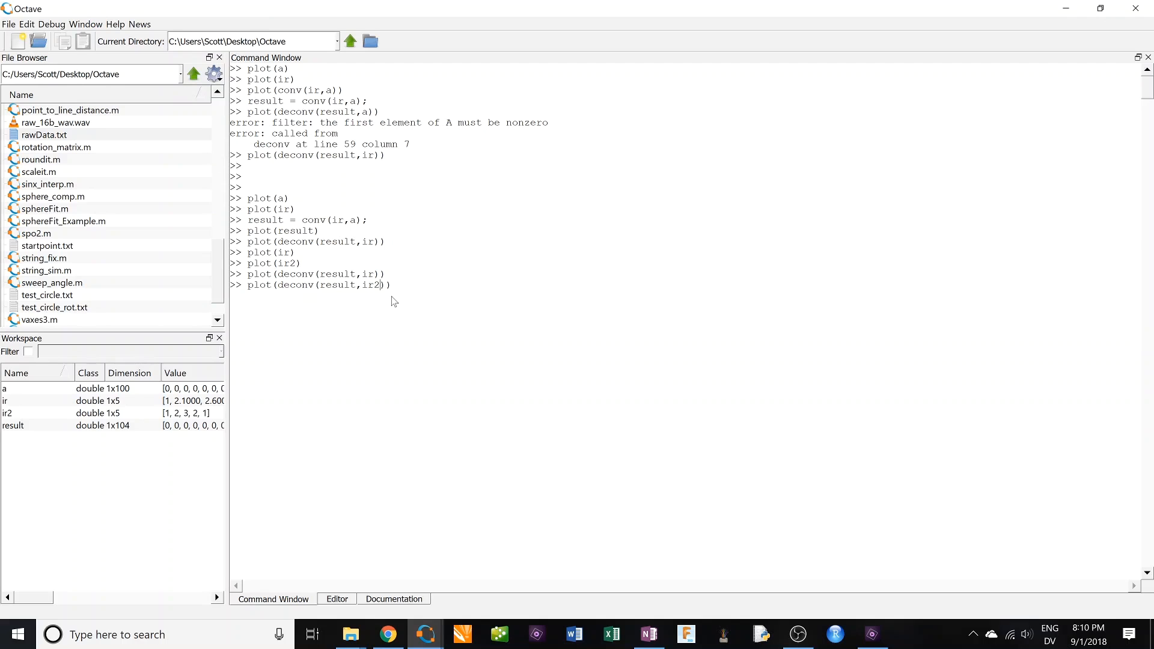
key("Return")
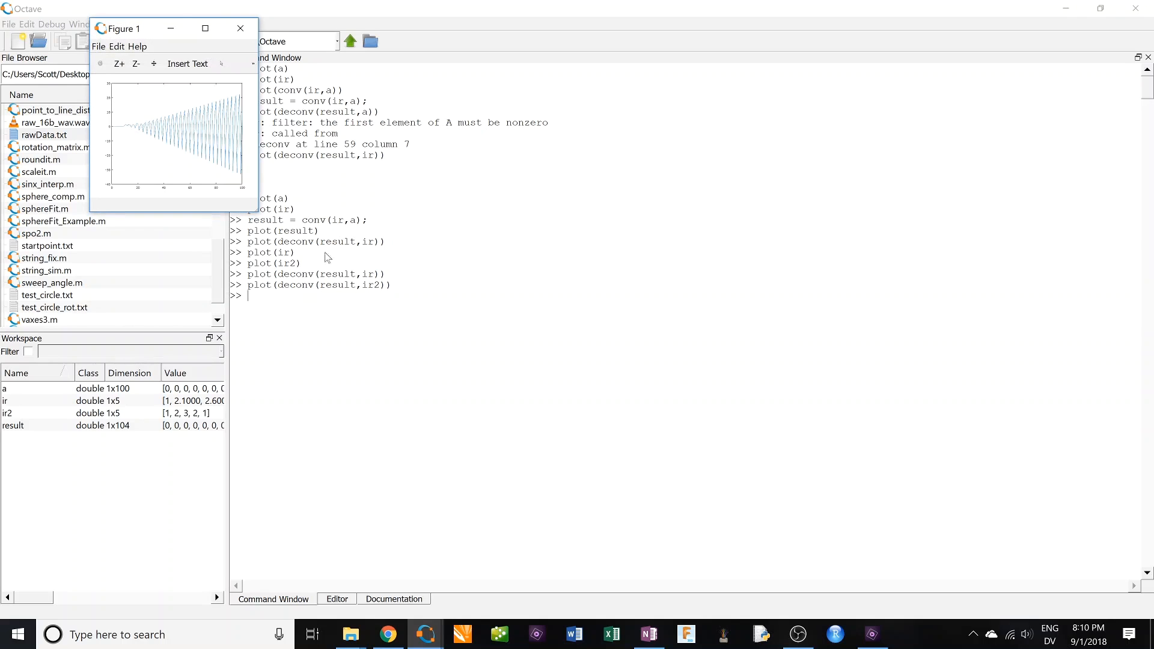
left_click(205, 29)
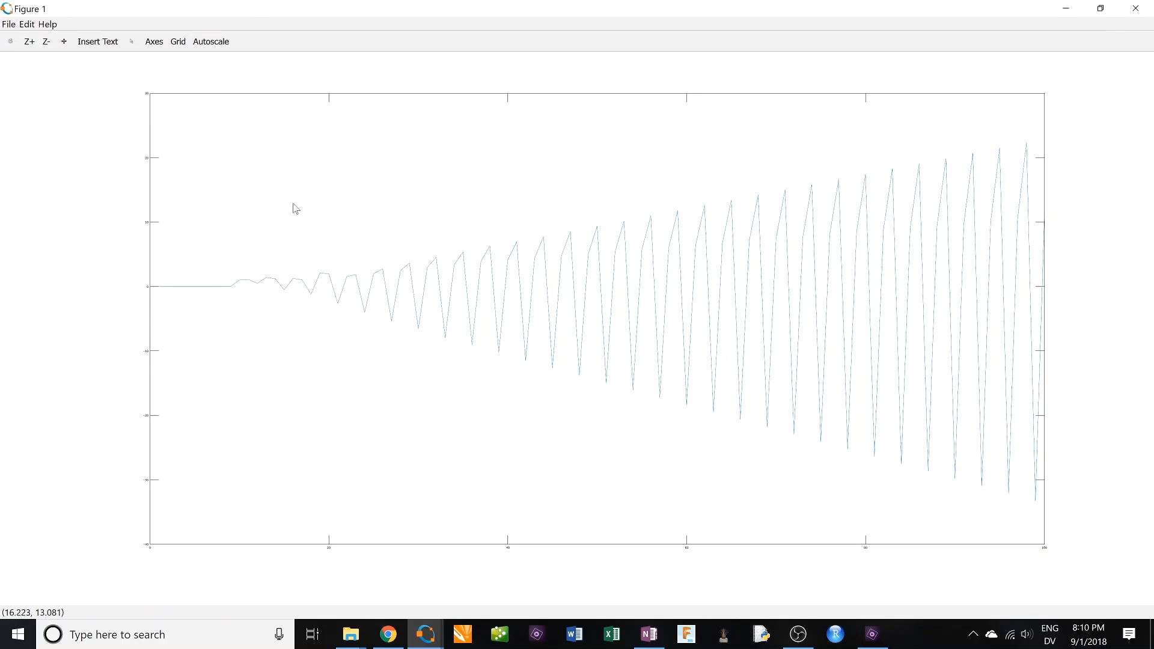
mouse_move(889, 339)
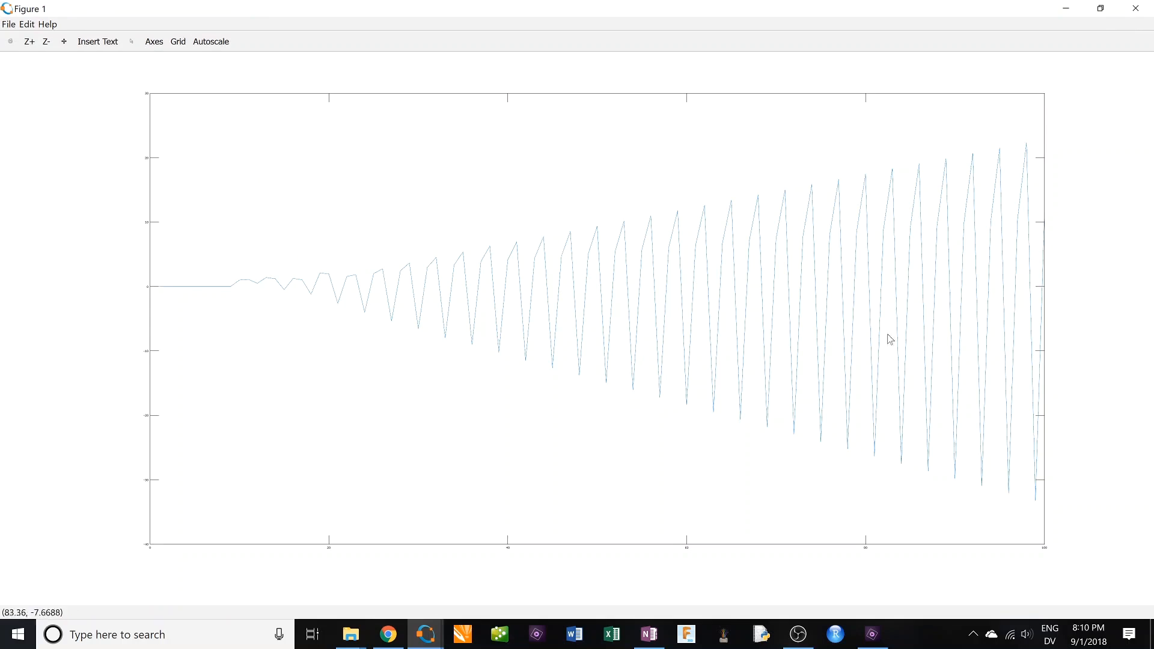
mouse_move(357, 386)
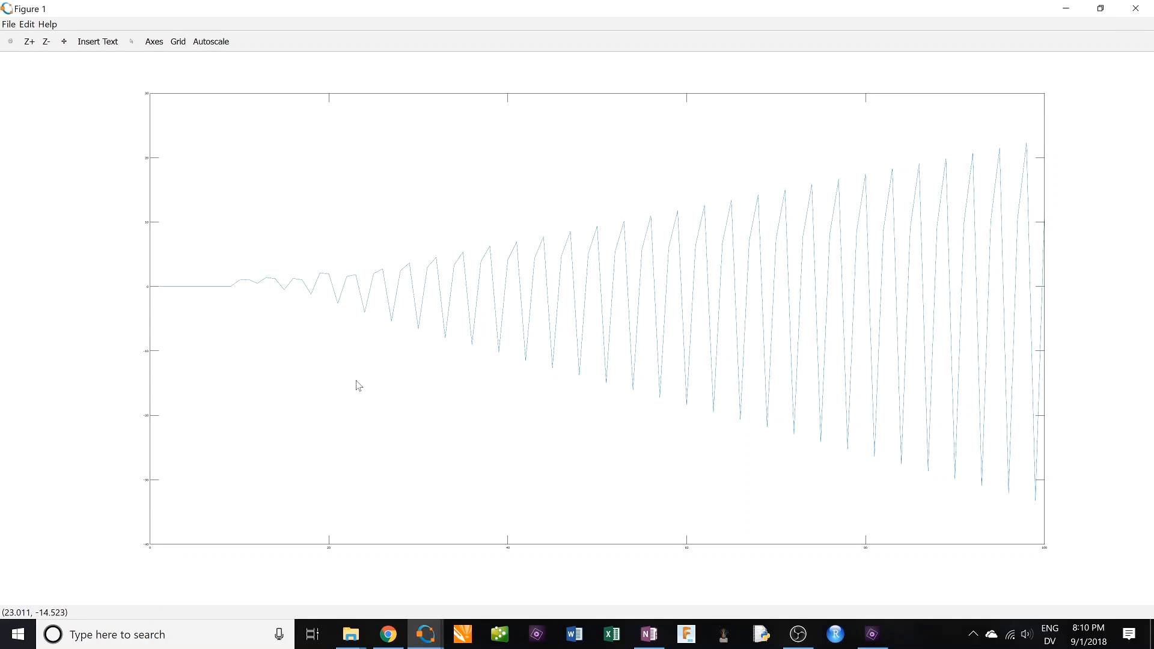
mouse_move(352, 383)
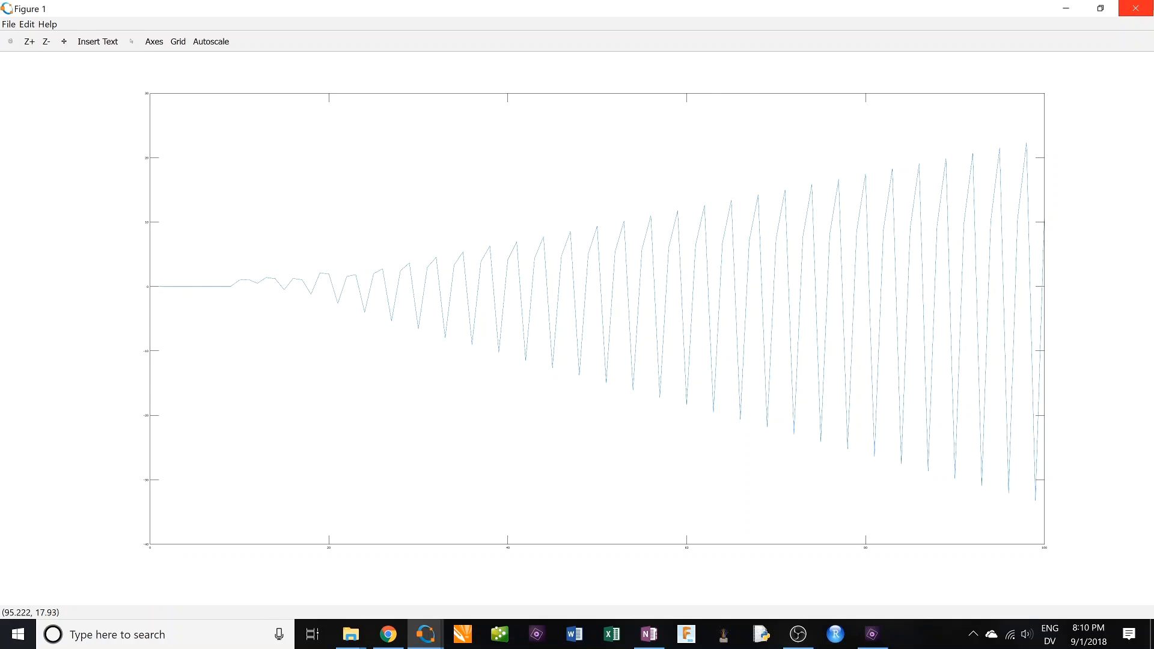
mouse_move(1137, 13)
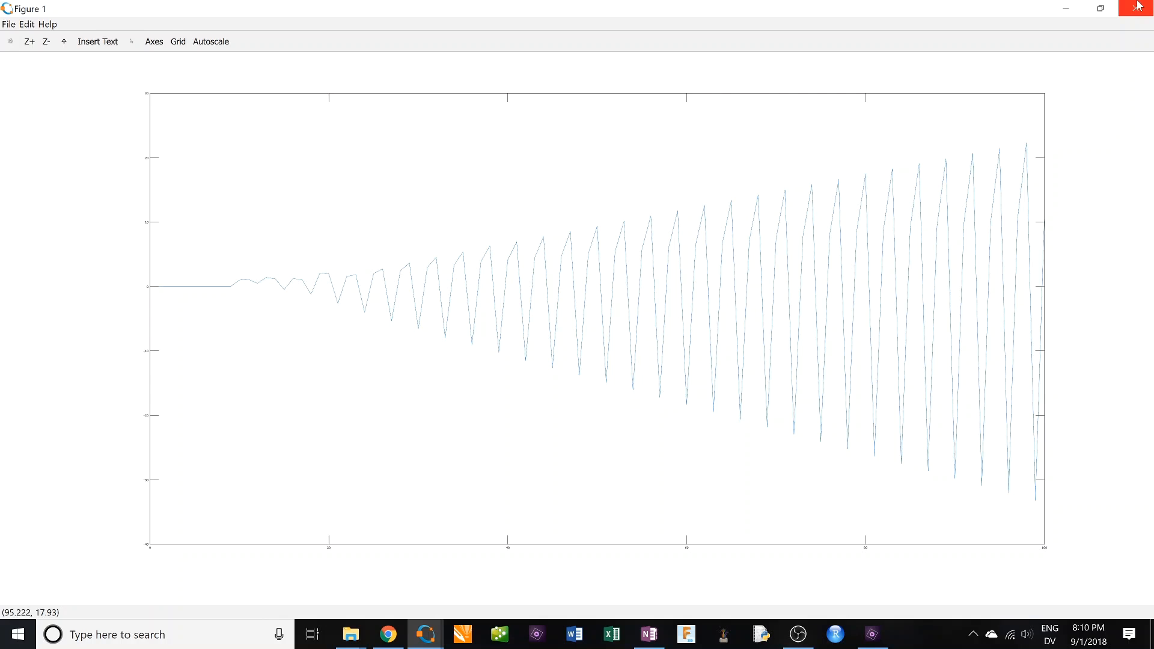
mouse_move(781, 248)
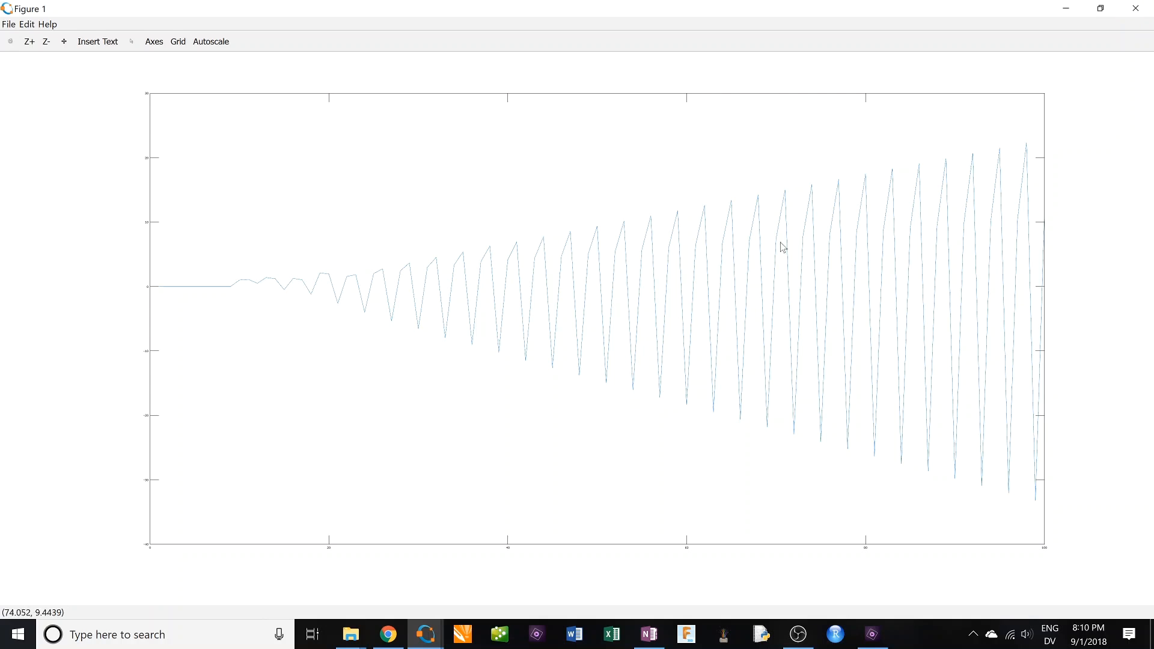
mouse_move(637, 284)
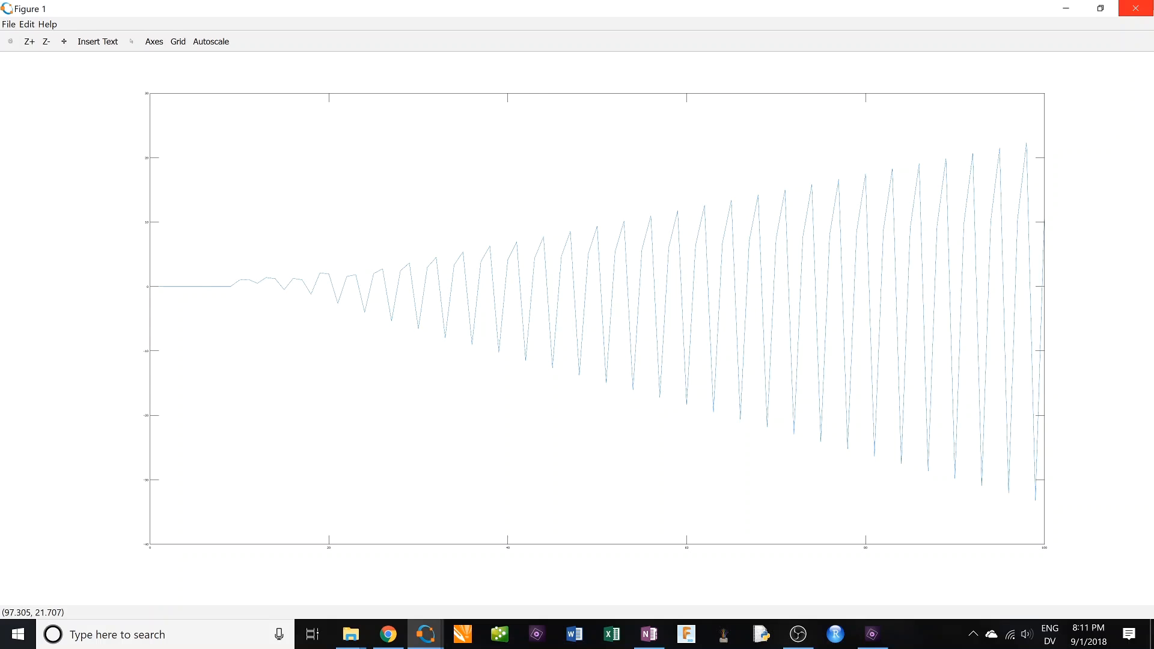
mouse_move(1101, 48)
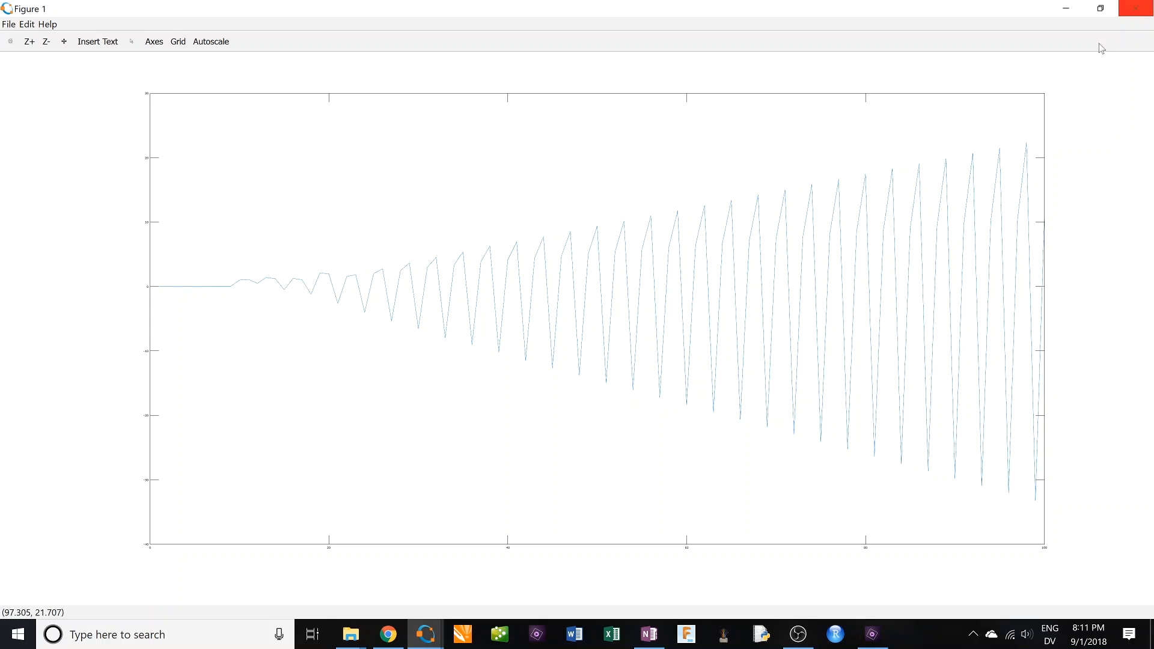
mouse_move(560, 302)
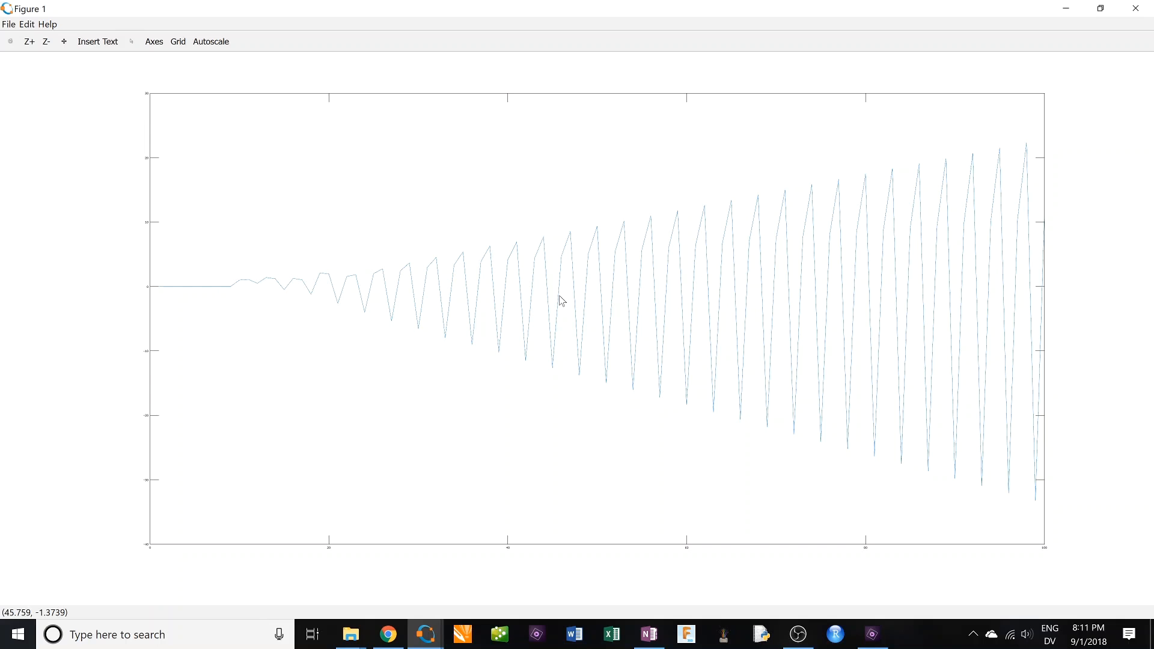
mouse_move(730, 509)
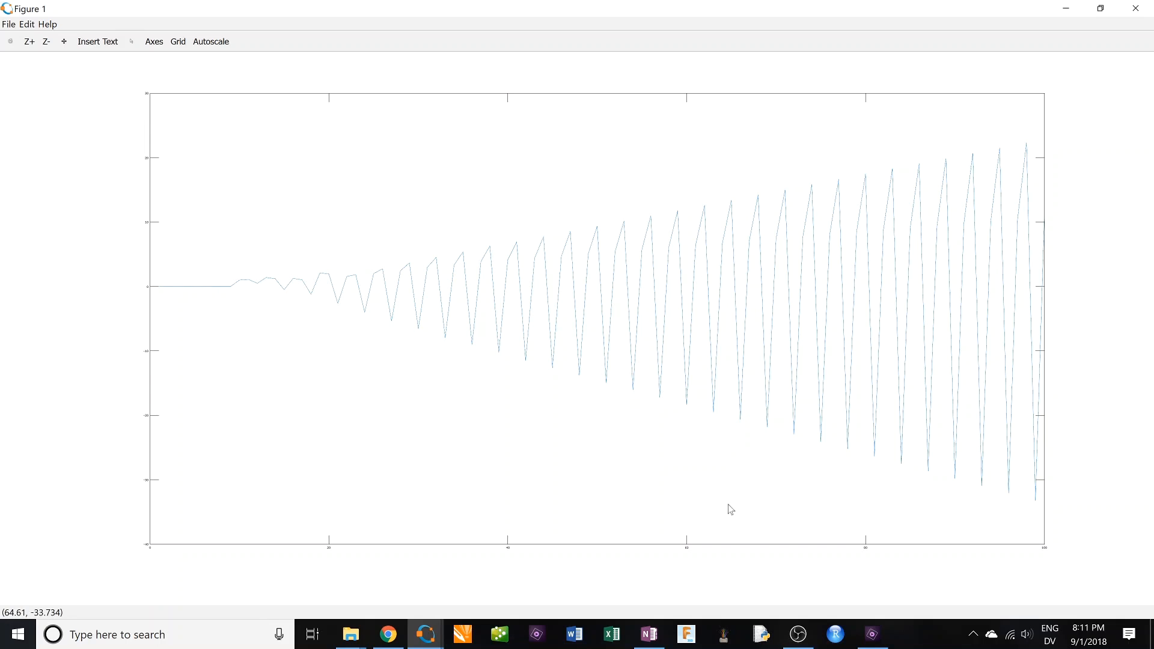